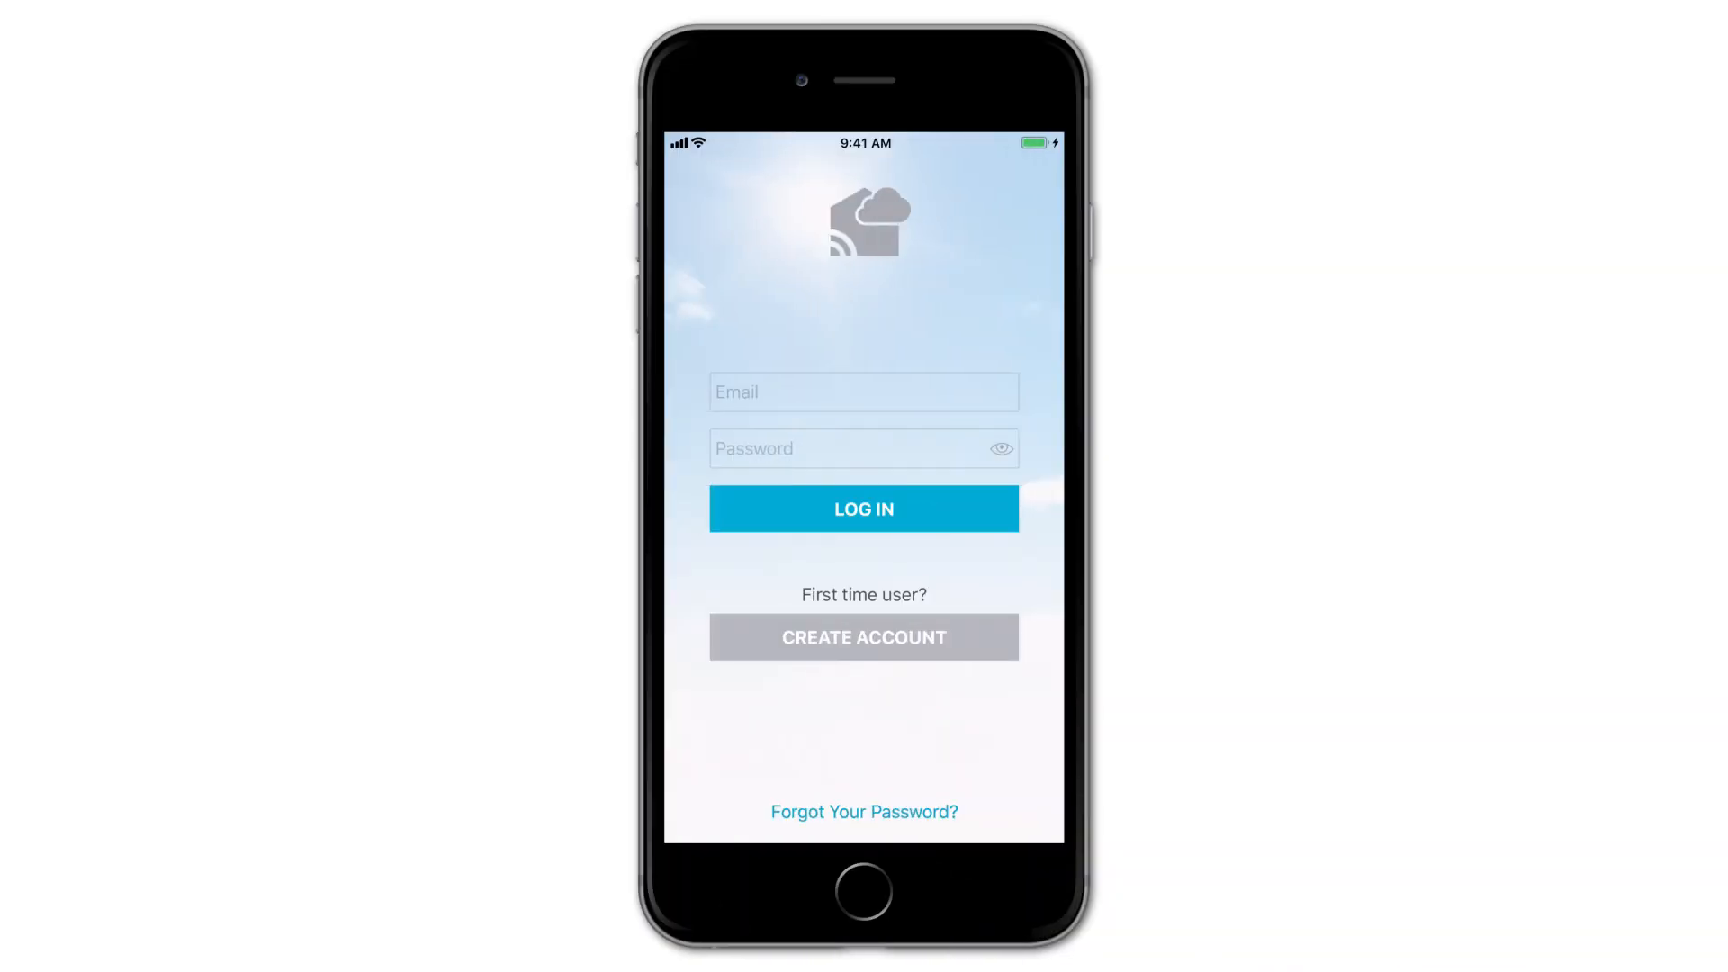
Start creating a new account and enter the first name 'Jane'.
left_click(864, 637)
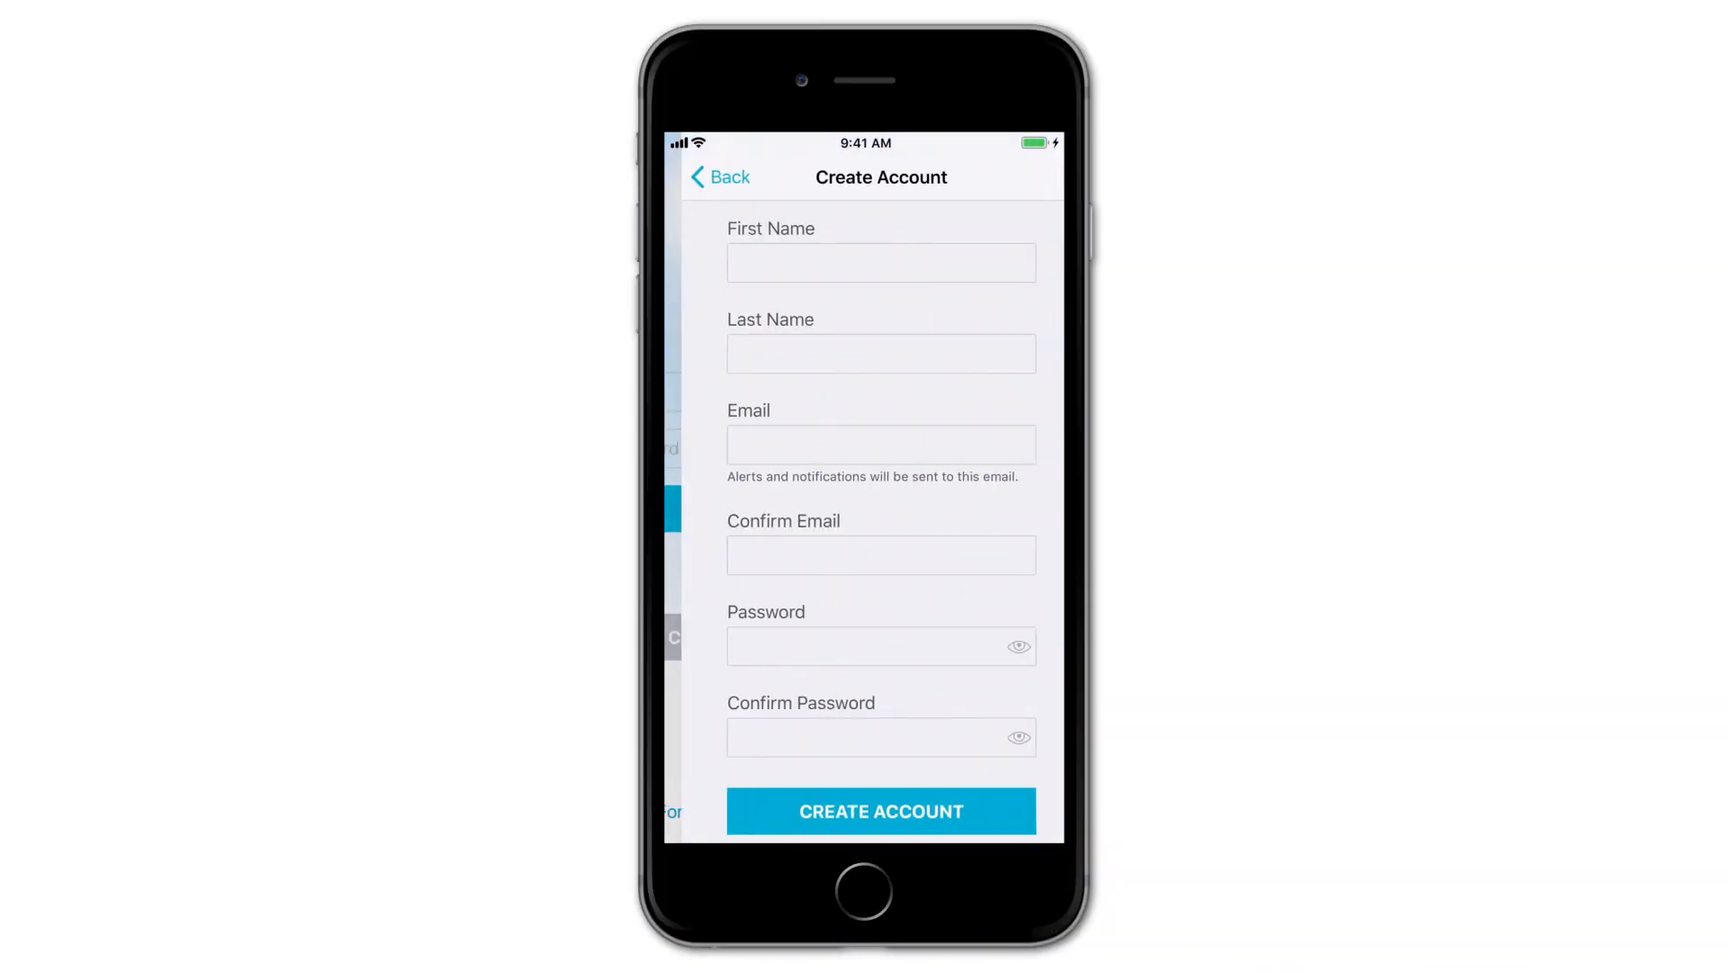
type("Jane")
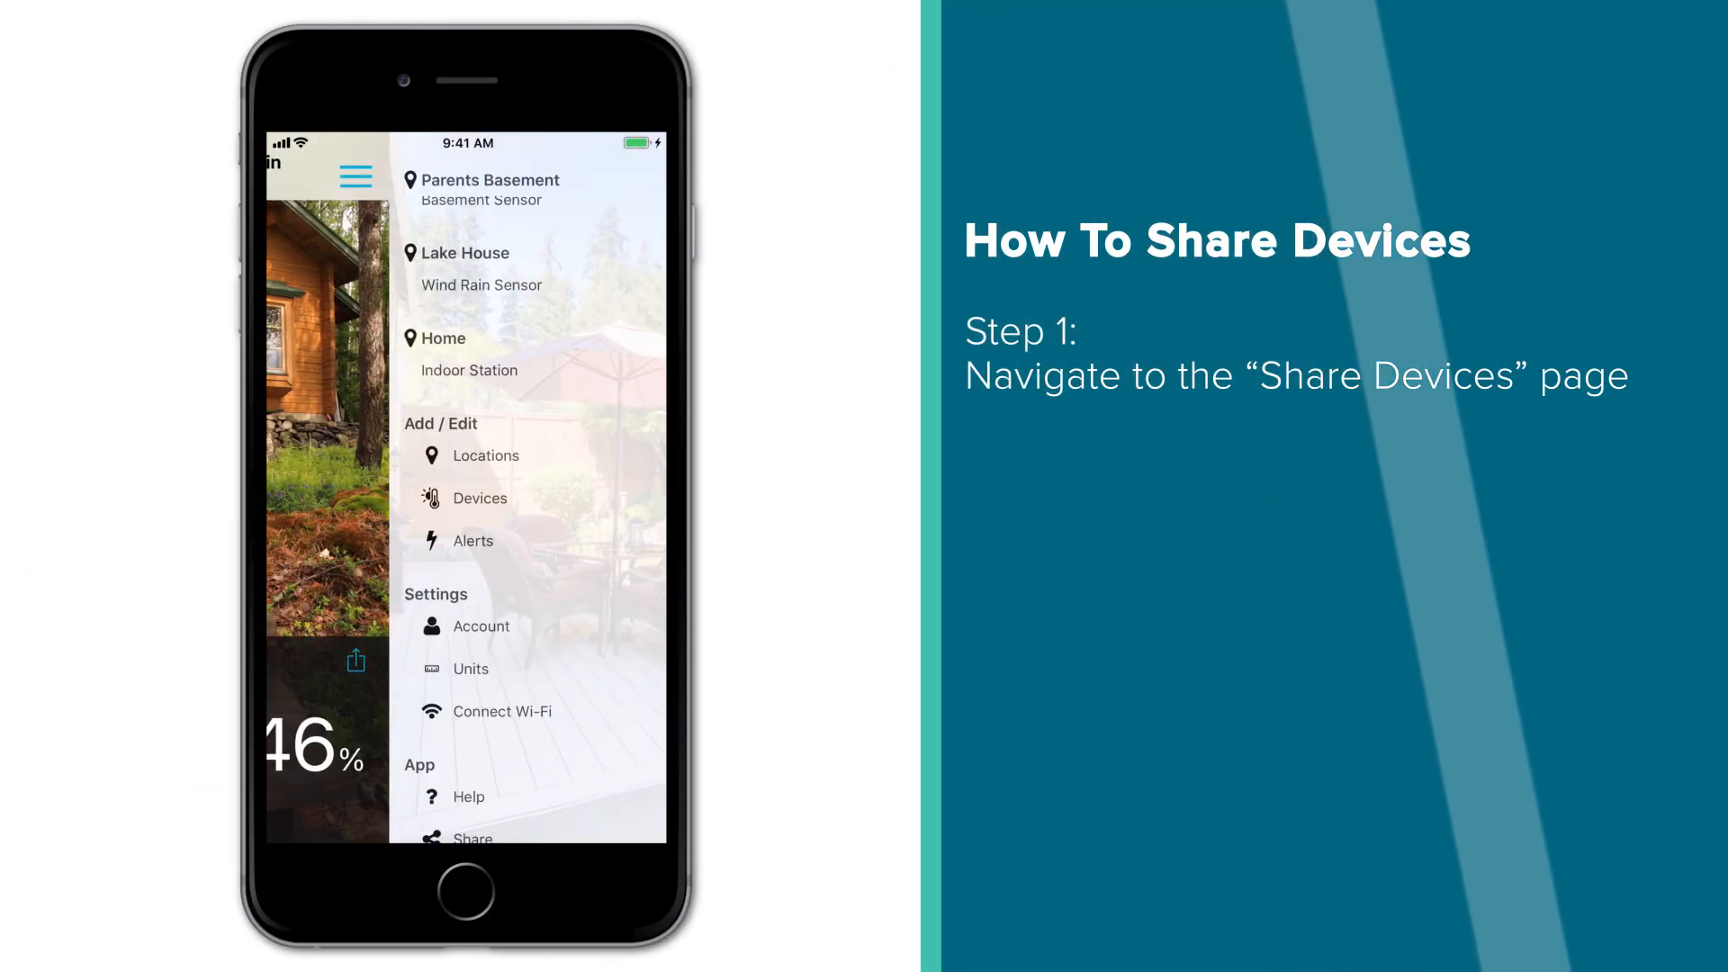
Go to the Devices list and bring up the Share Devices page.
left_click(480, 497)
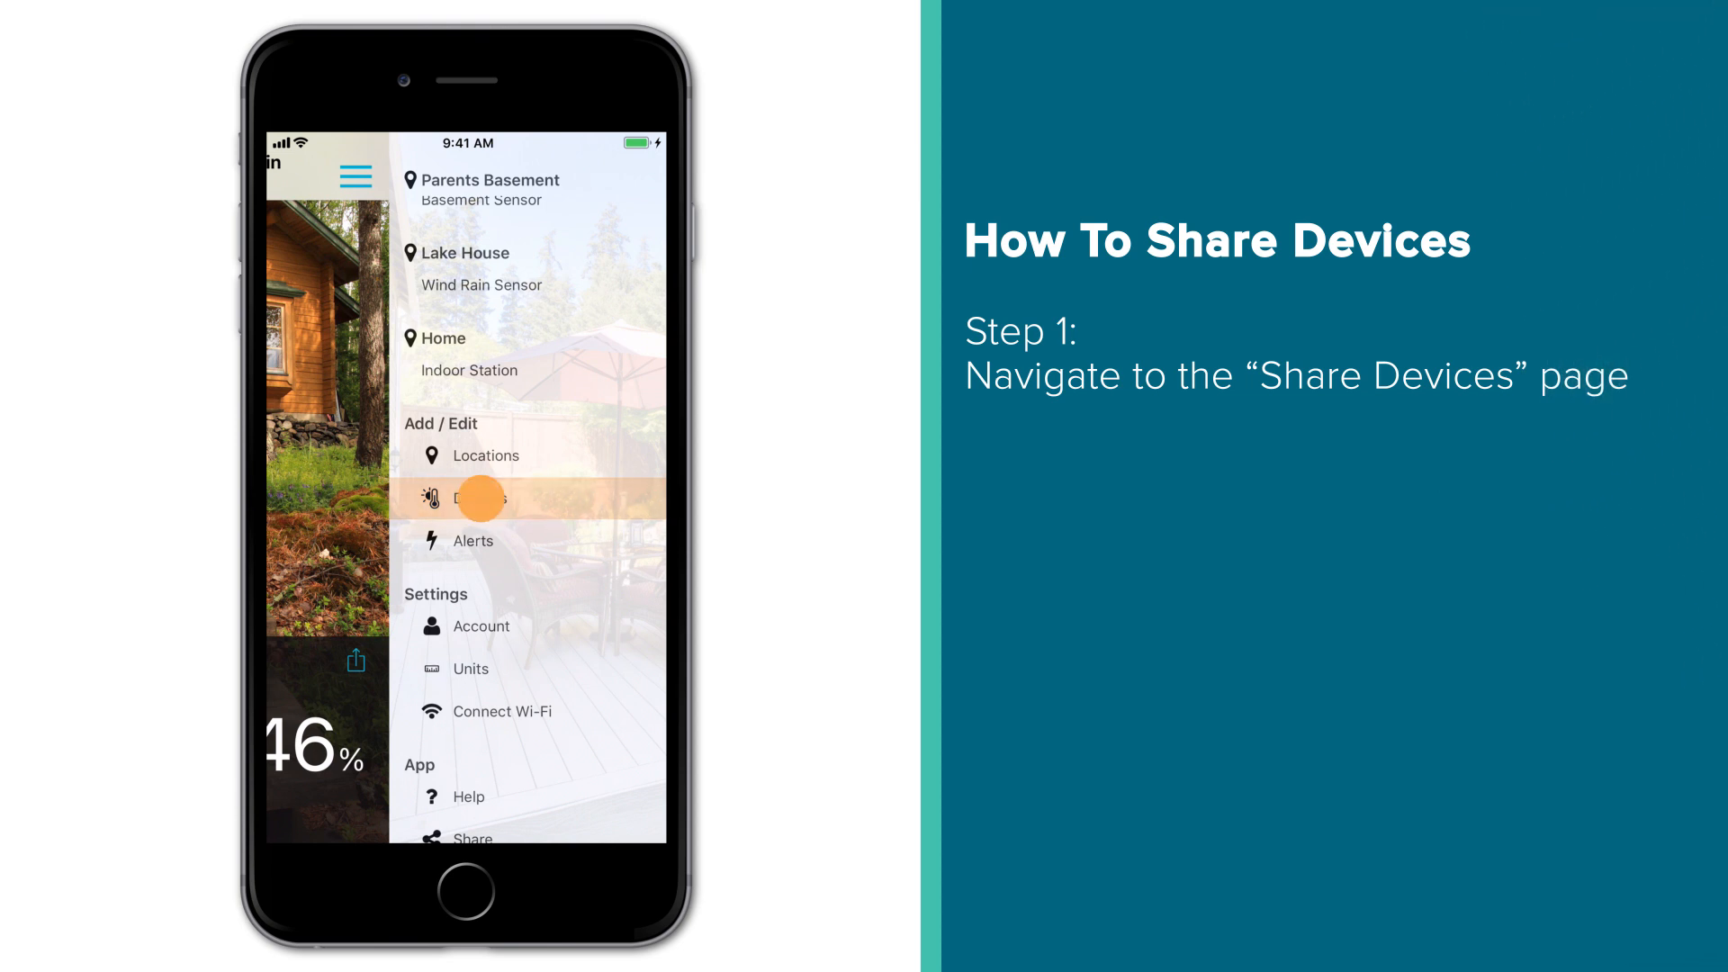
left_click(476, 497)
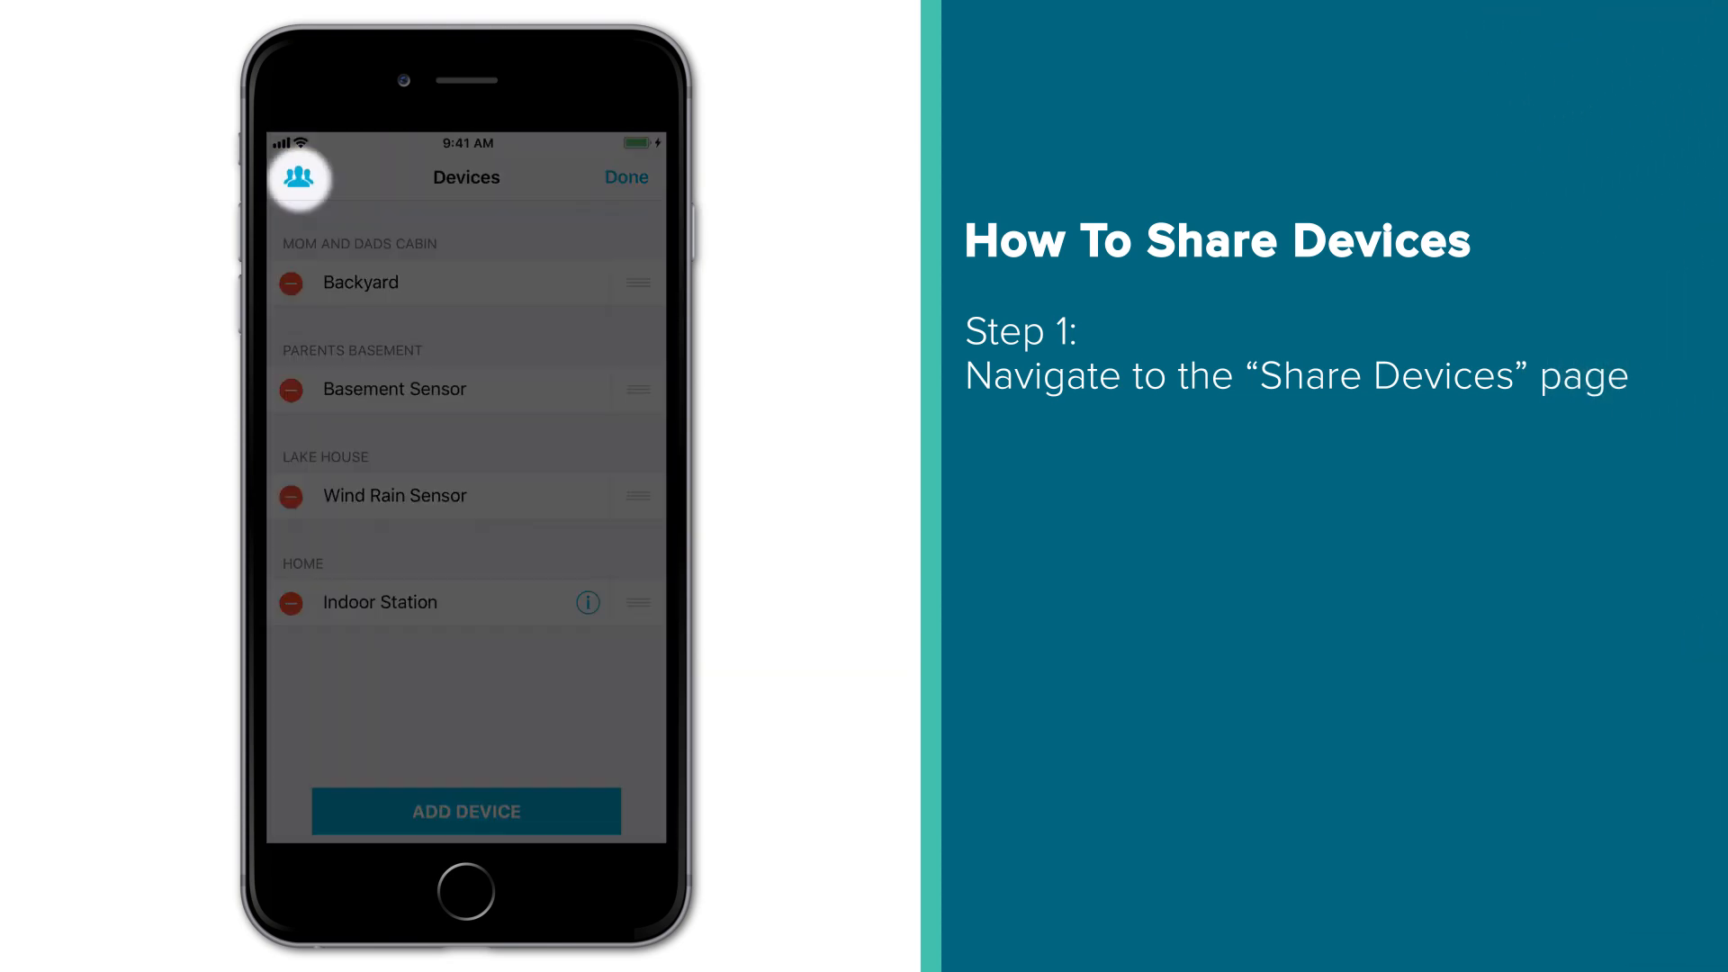
left_click(298, 177)
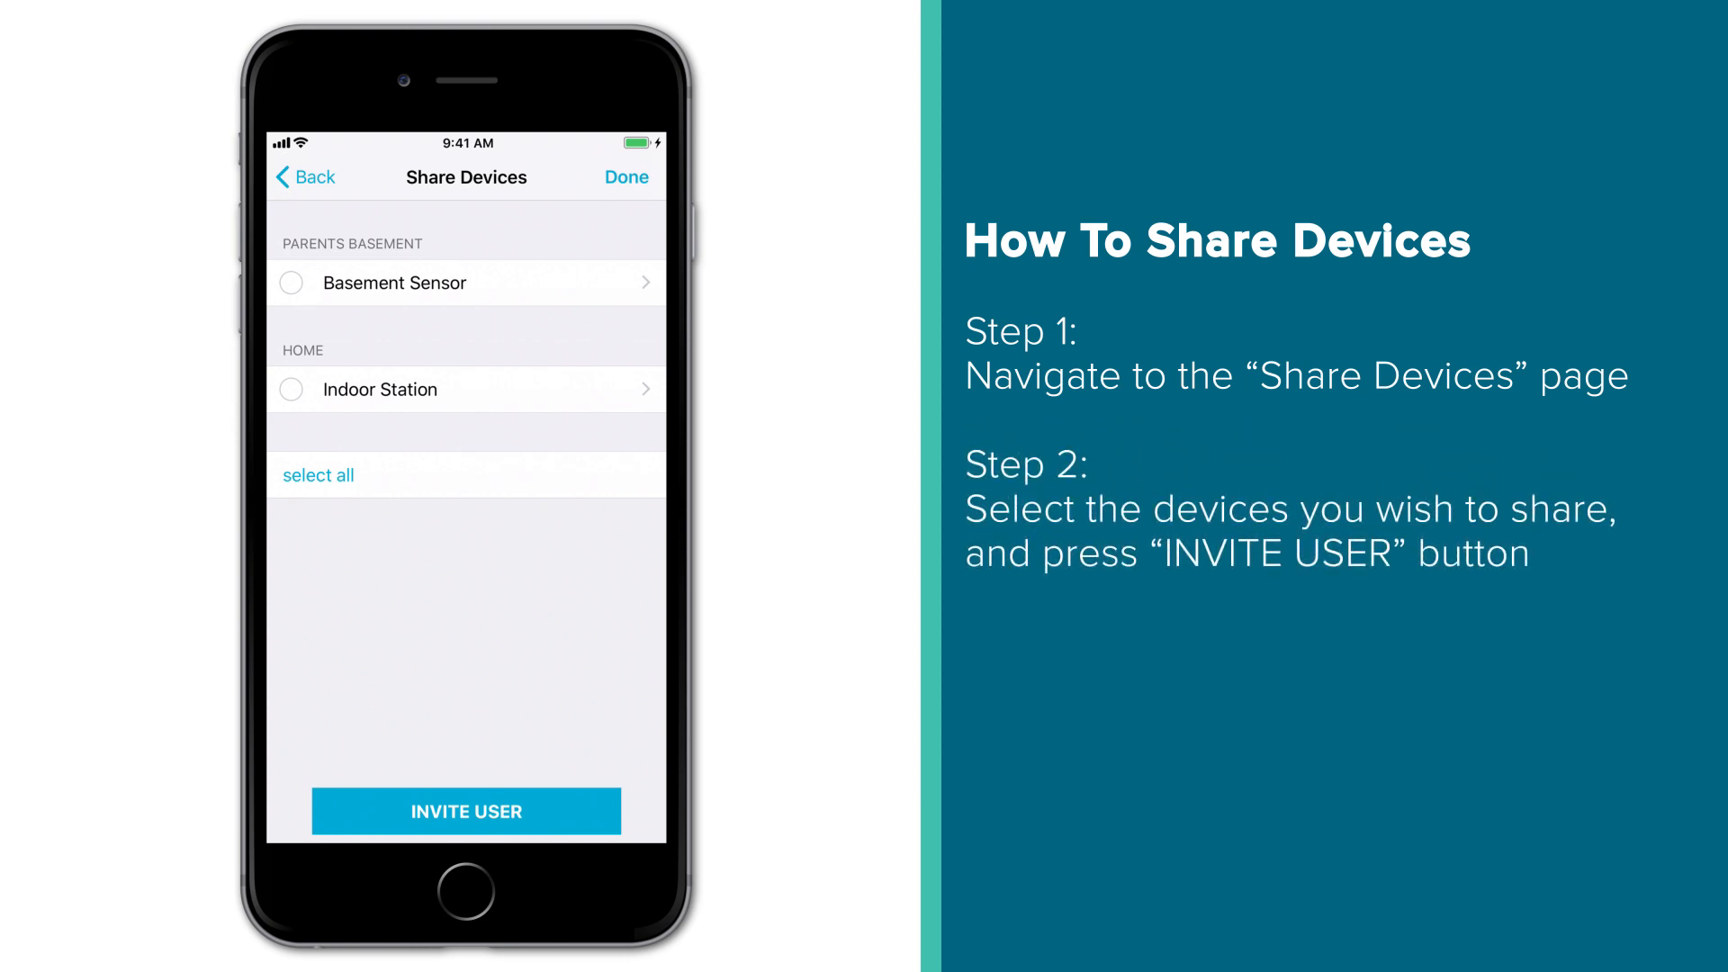
Check Indoor Station at Home for sharing, leaving Basement Sensor unchecked.
left_click(290, 389)
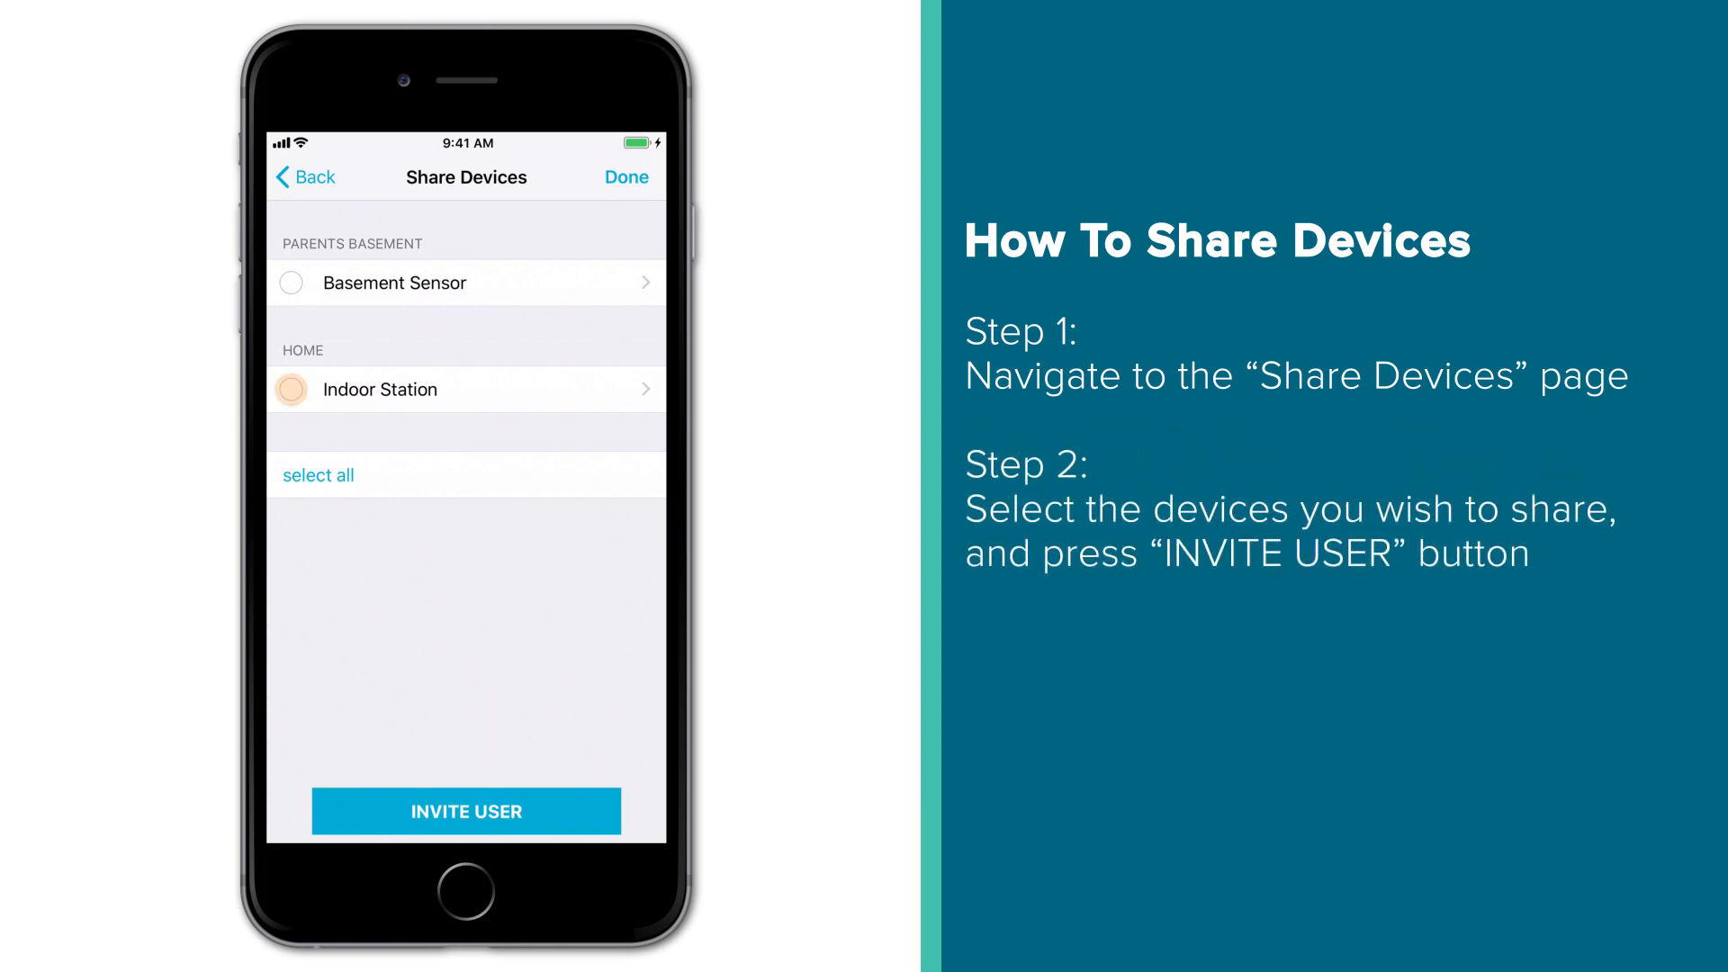
left_click(289, 389)
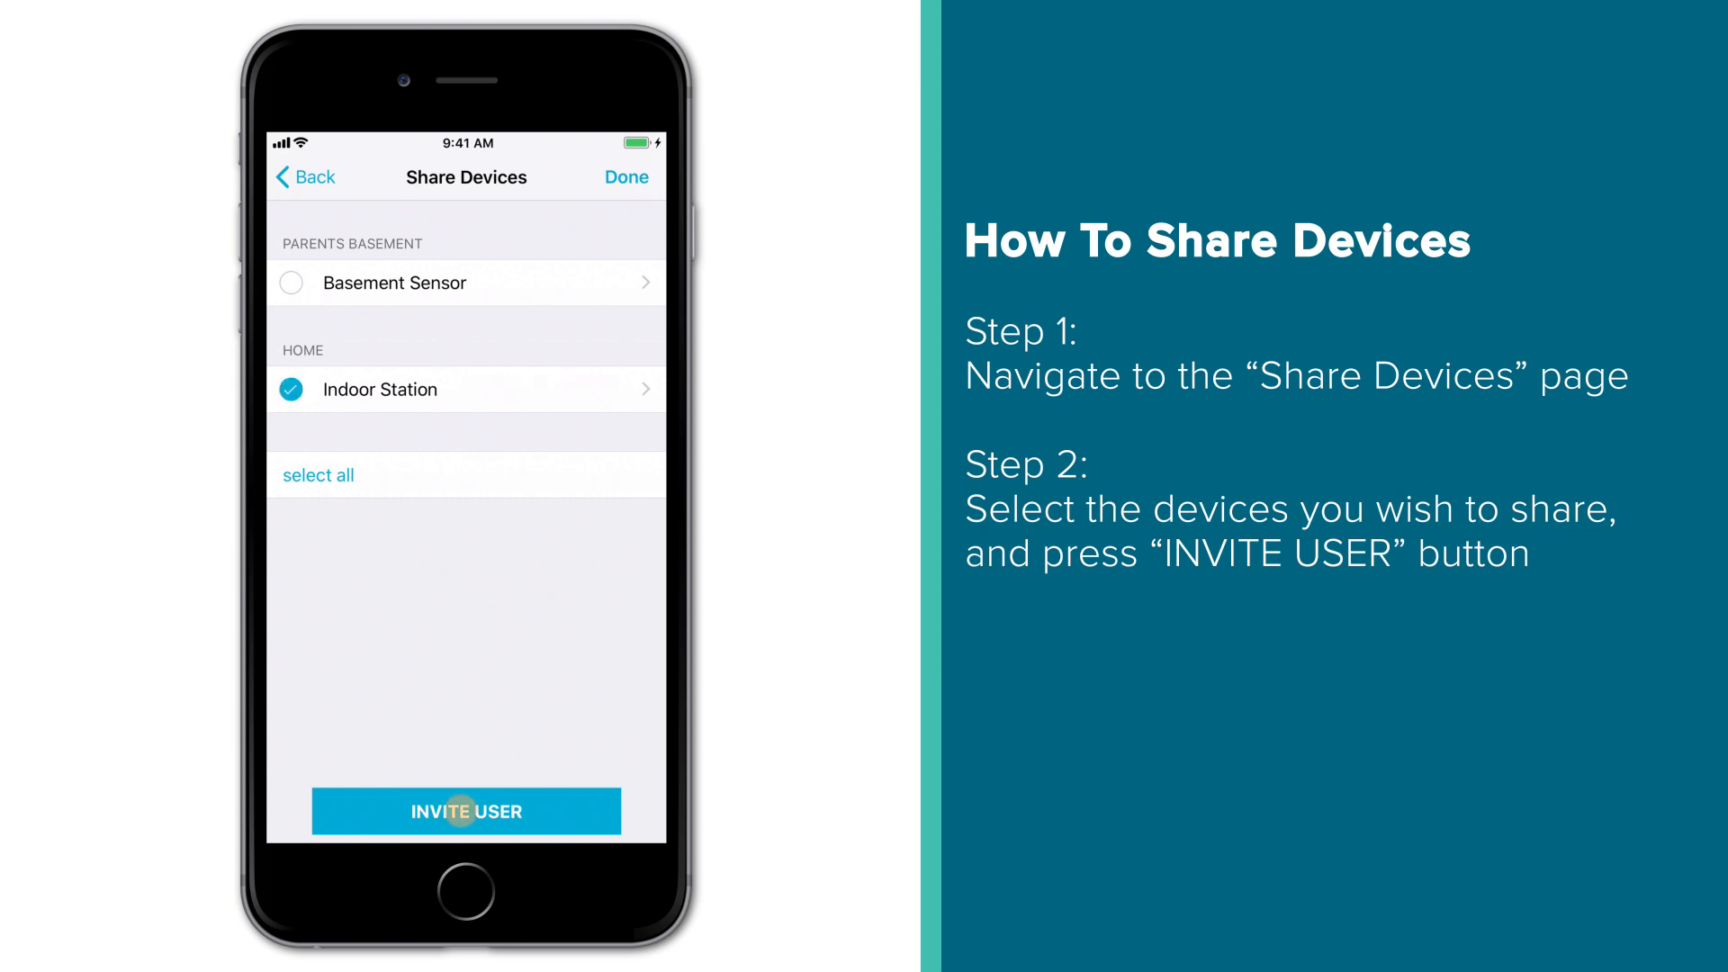
left_click(465, 811)
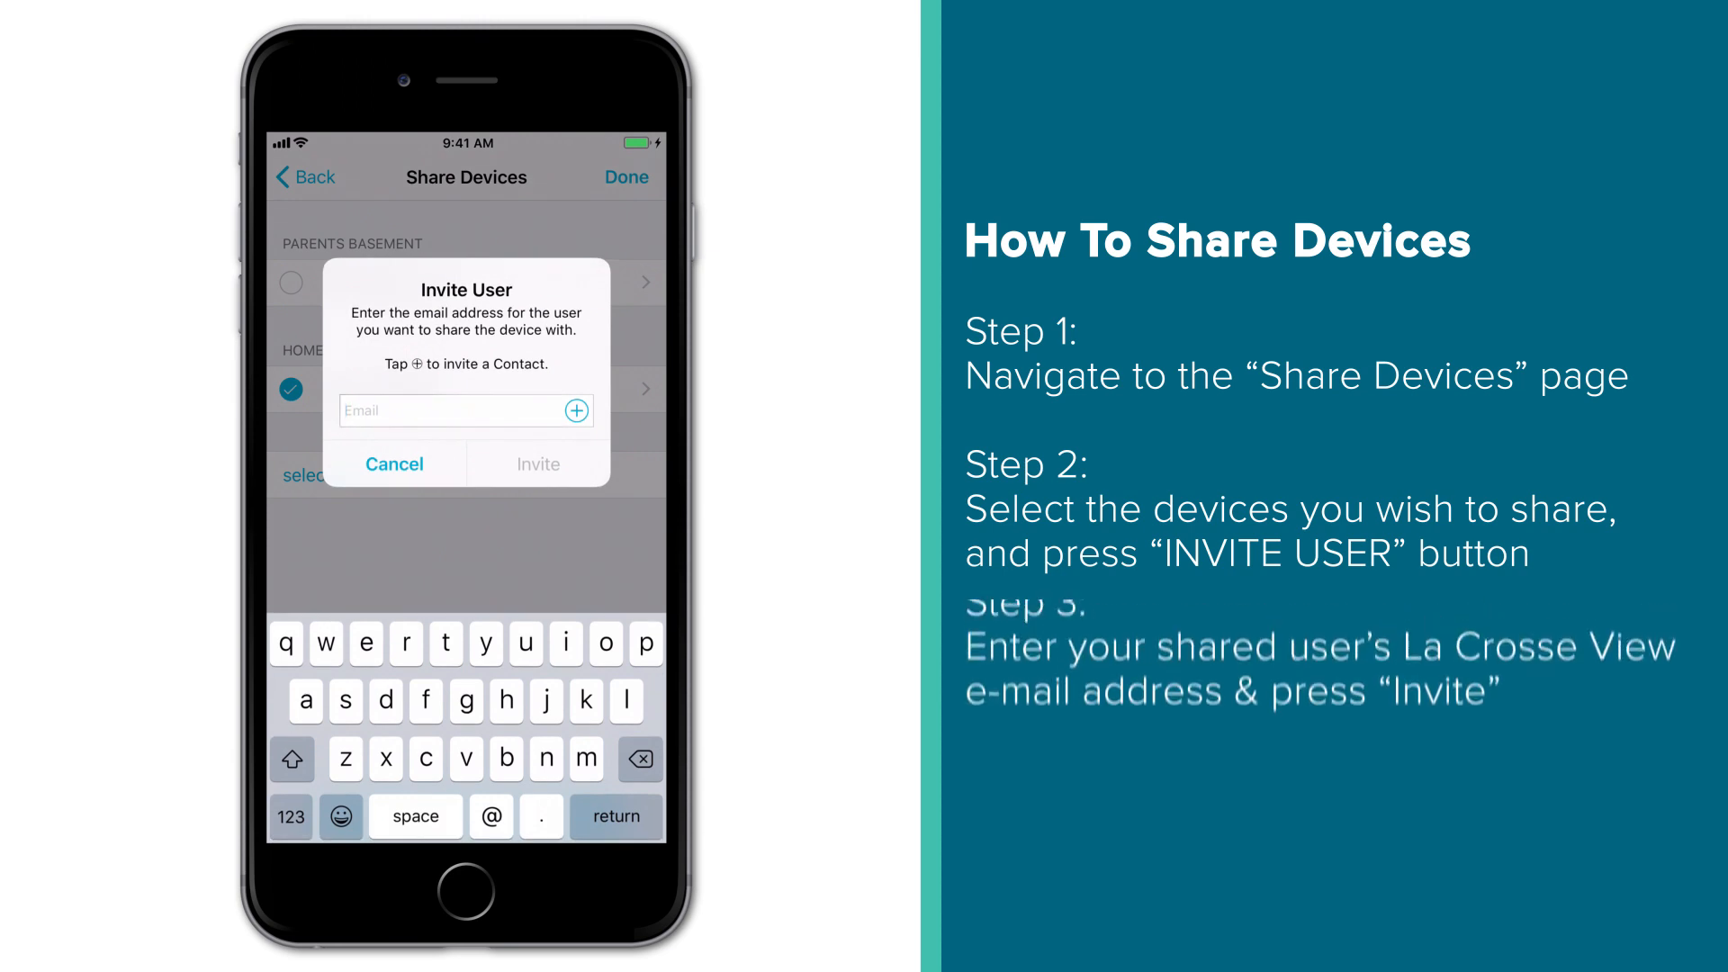
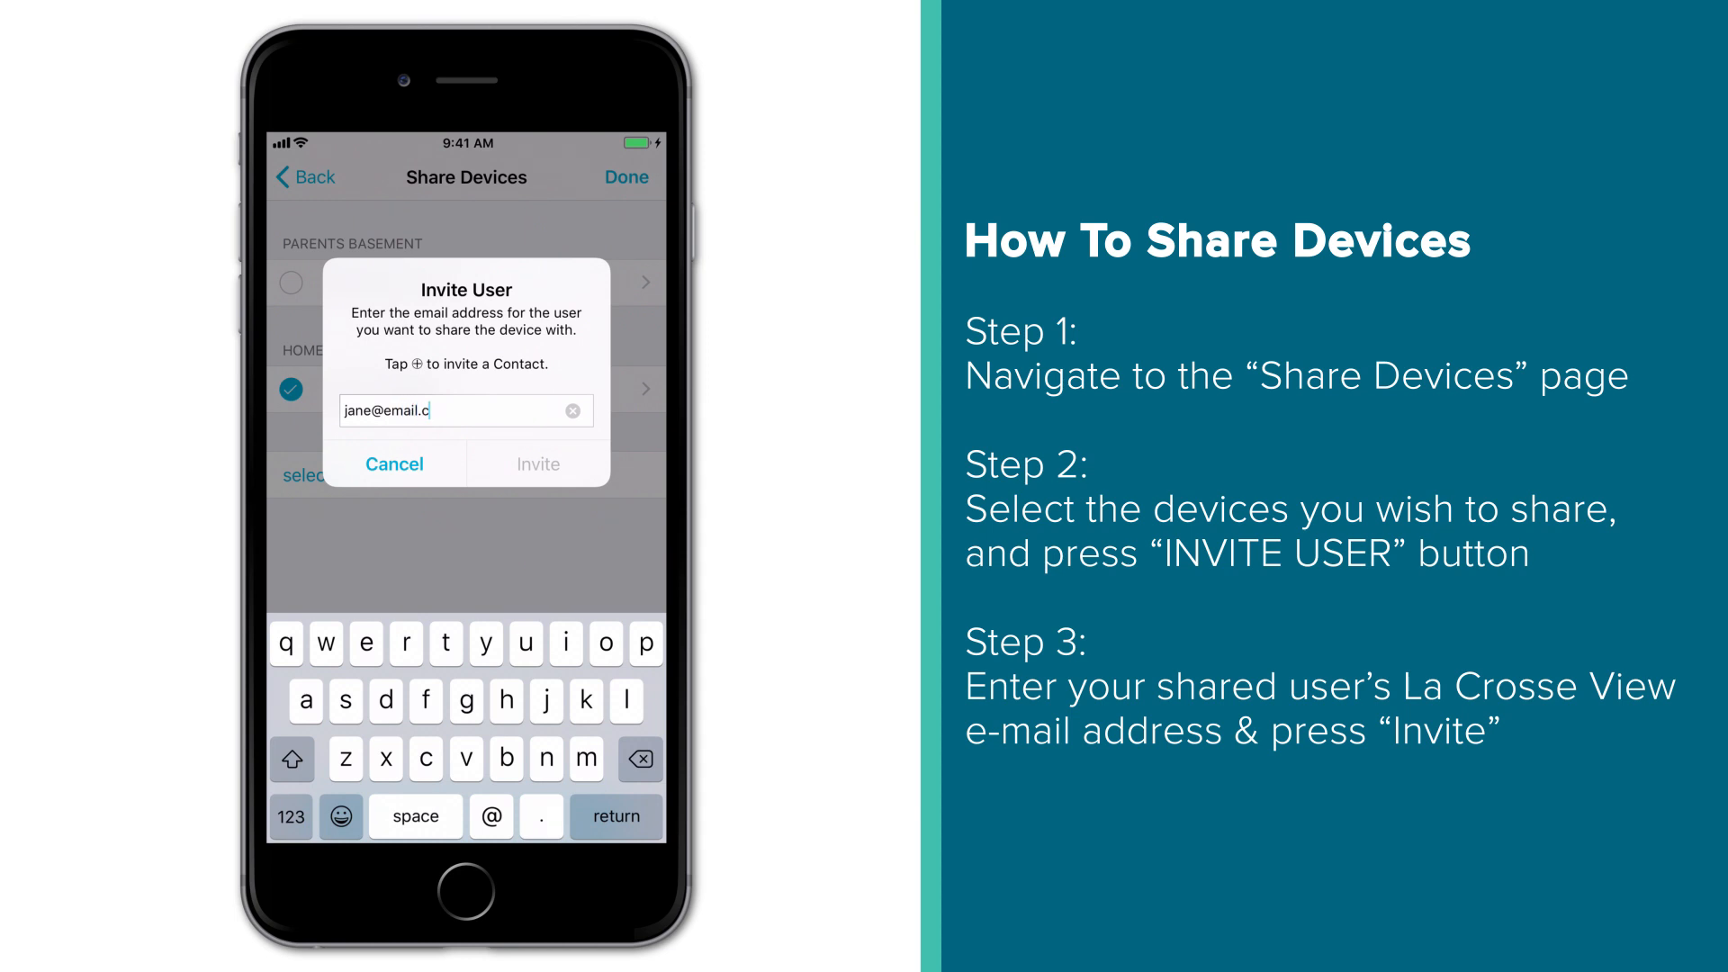
left_click(571, 410)
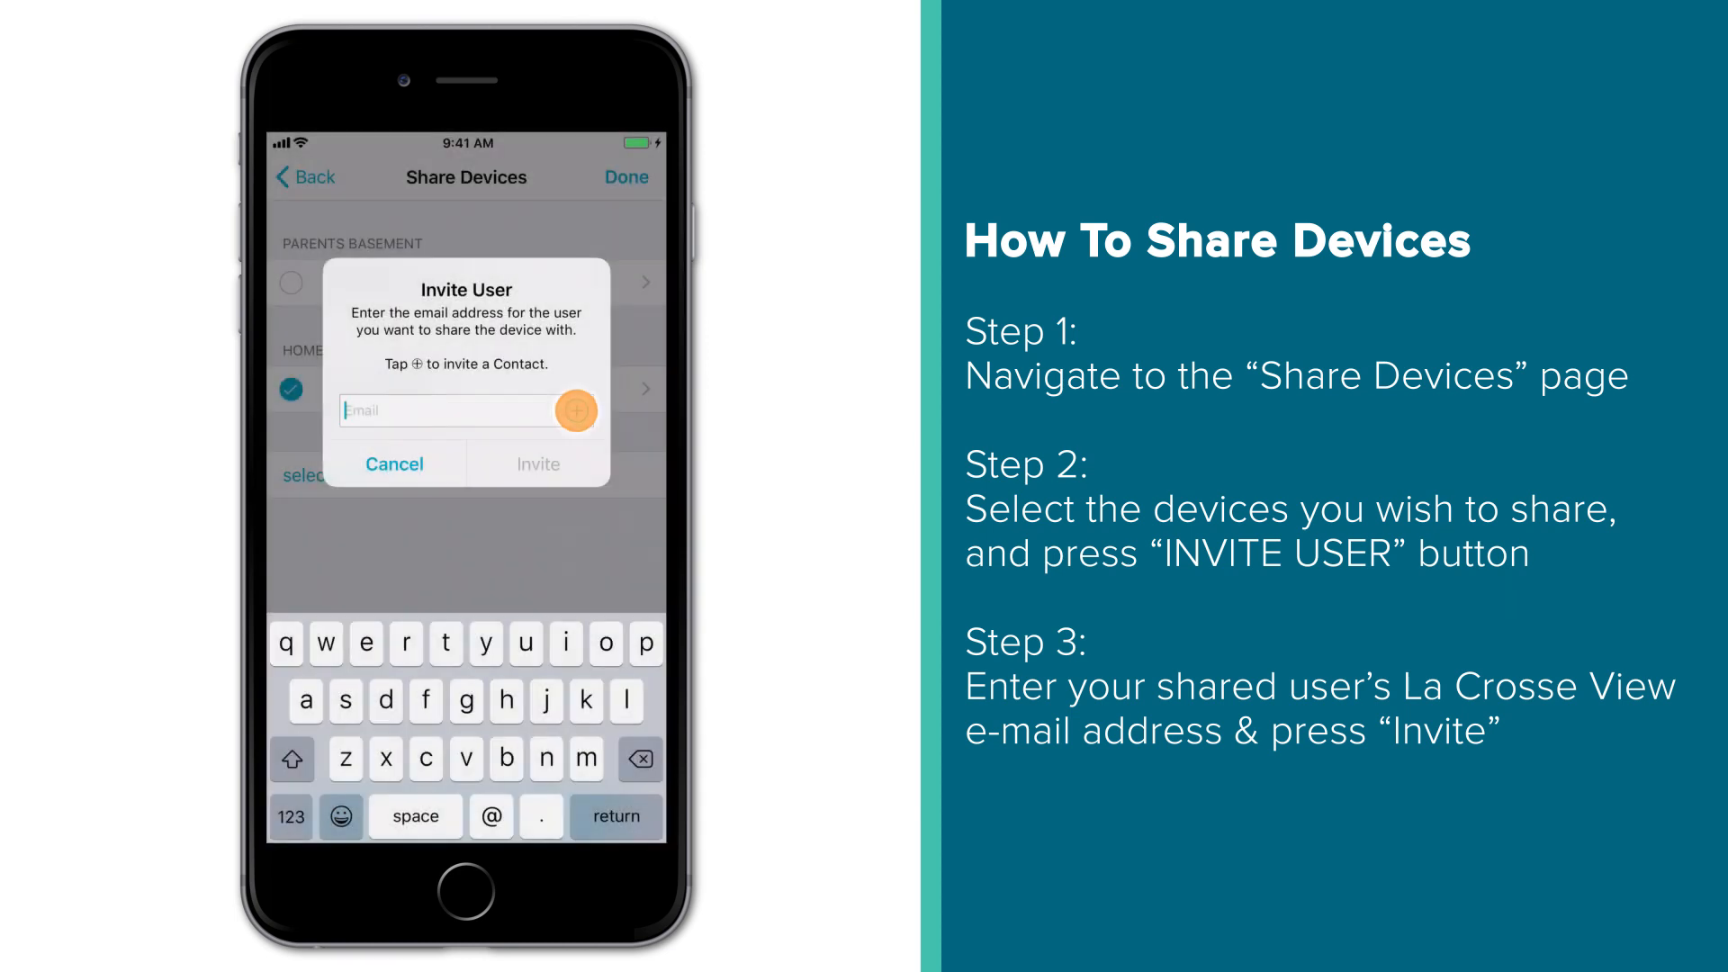
left_click(575, 410)
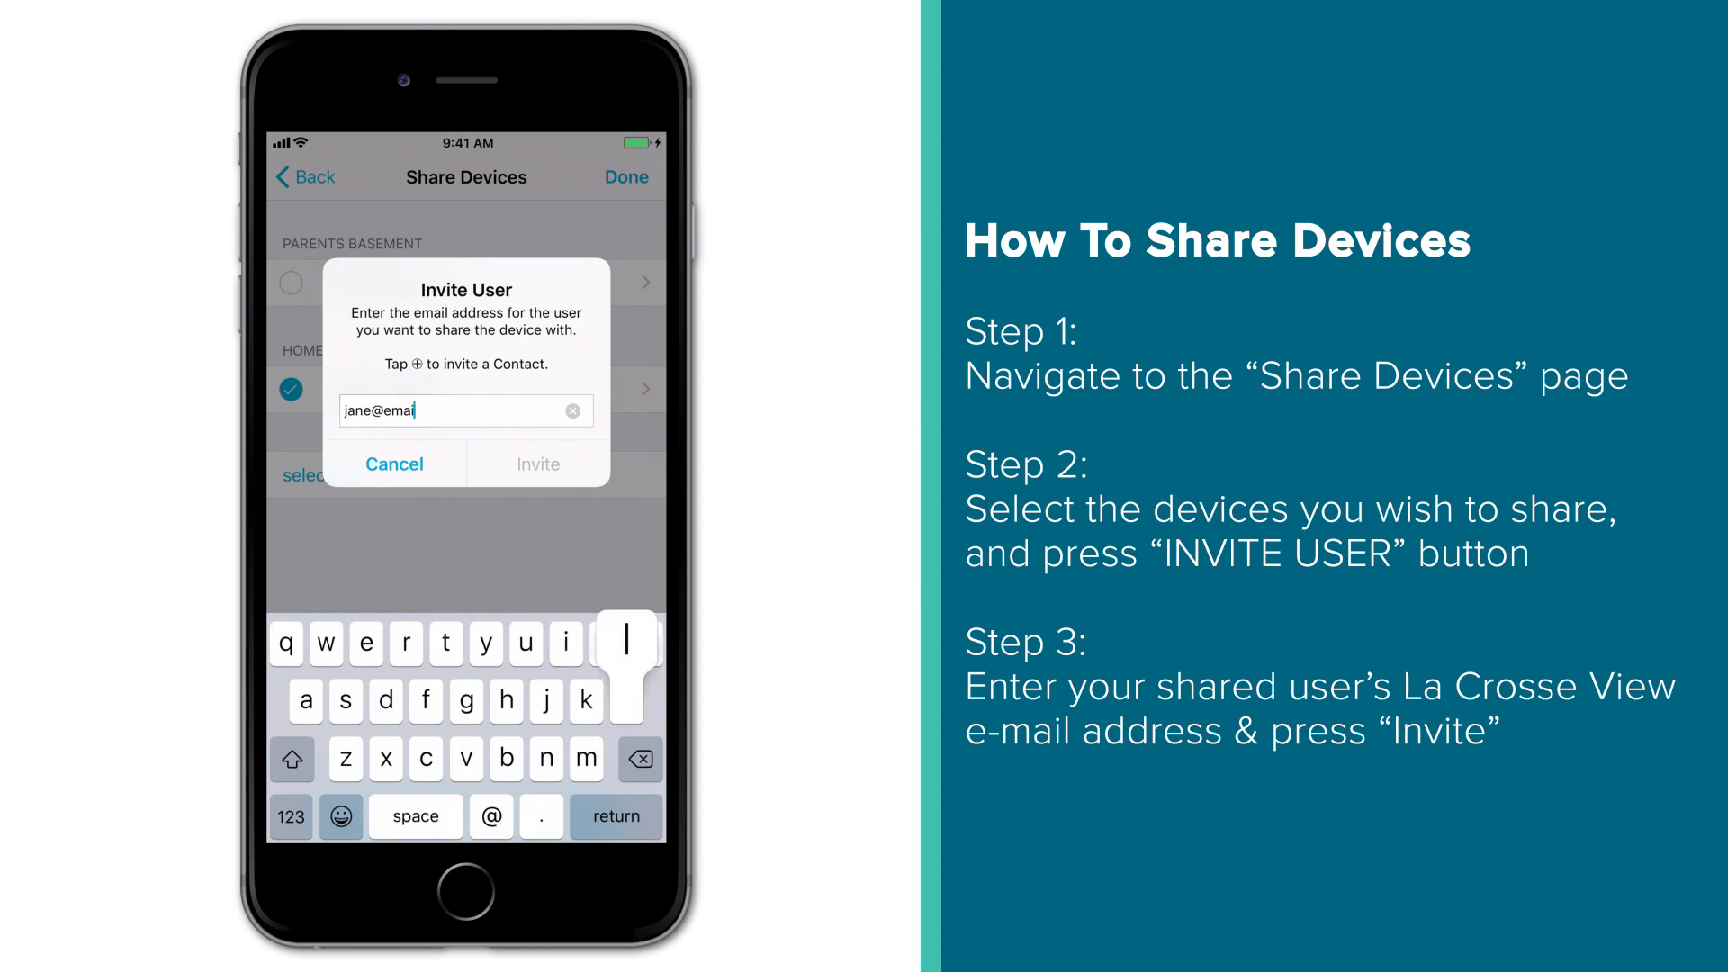
type("l.com")
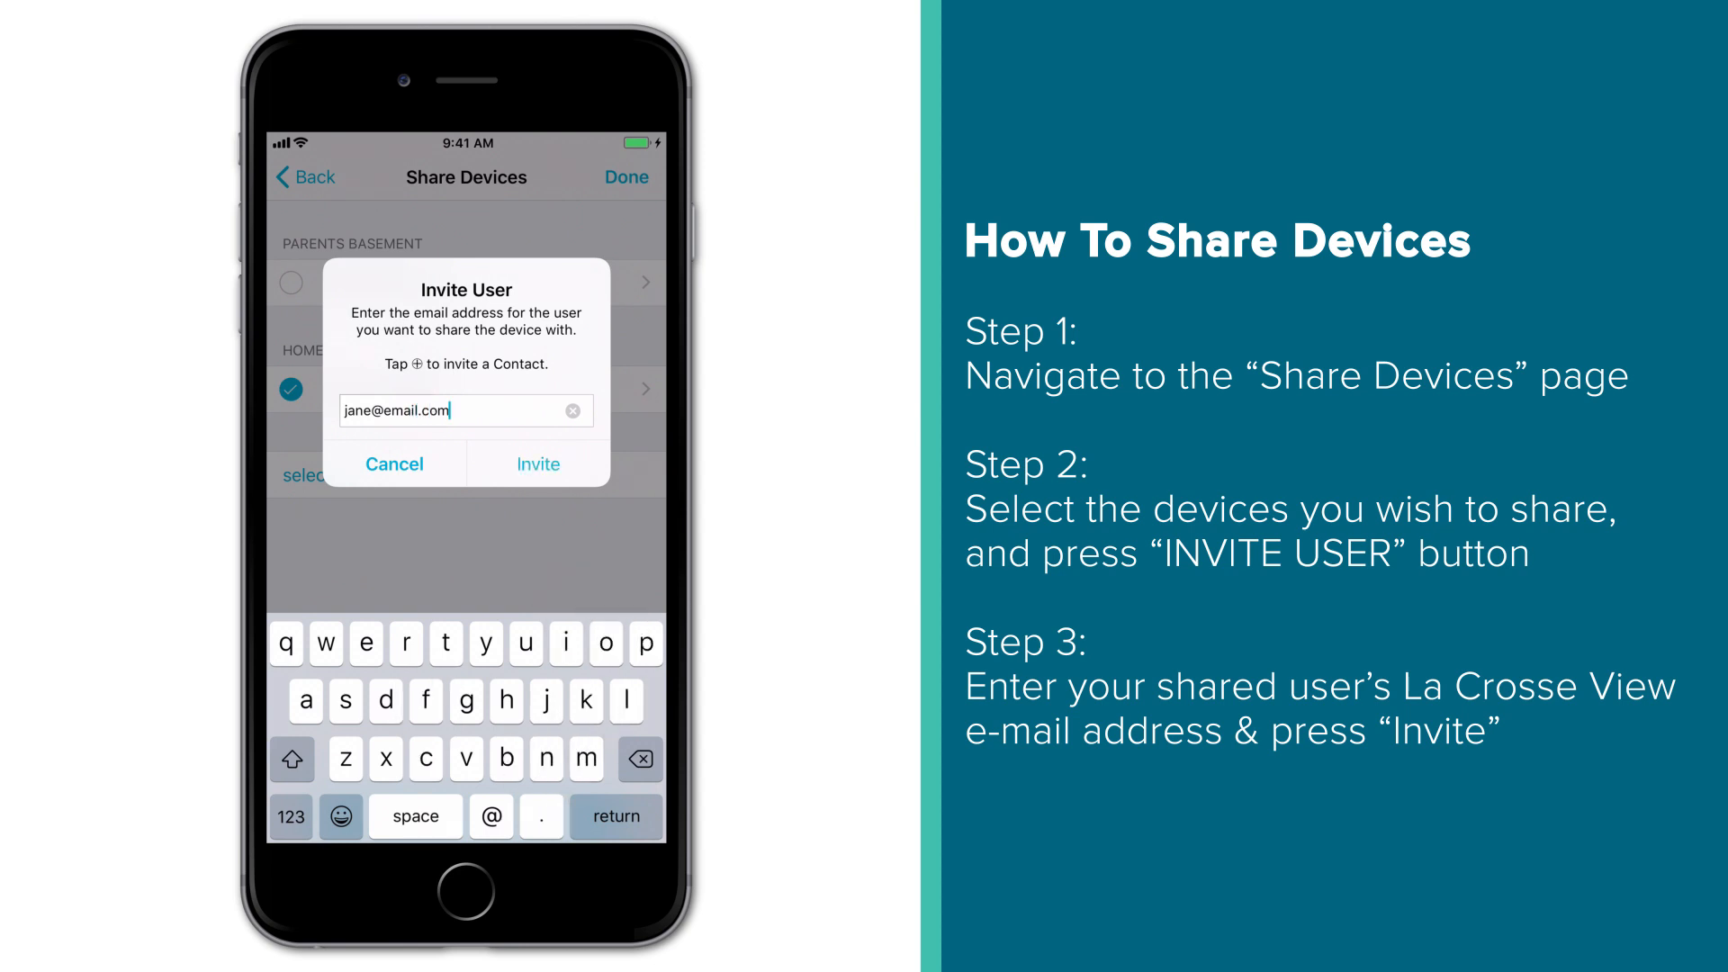
left_click(539, 463)
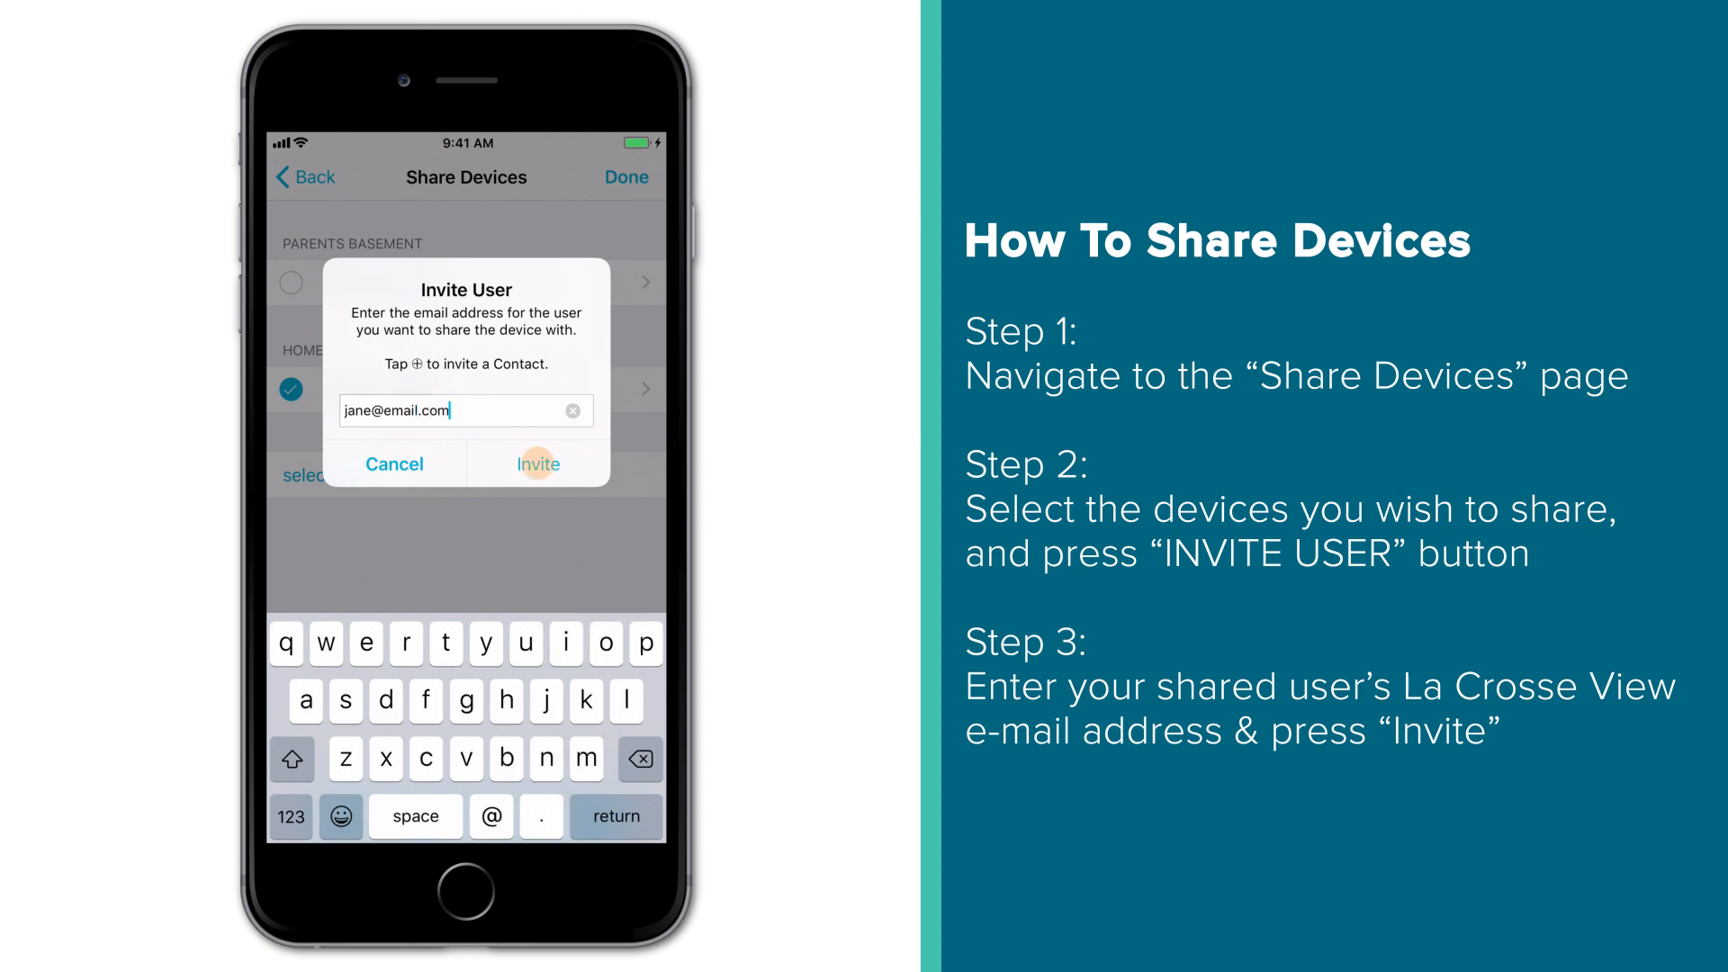
left_click(540, 463)
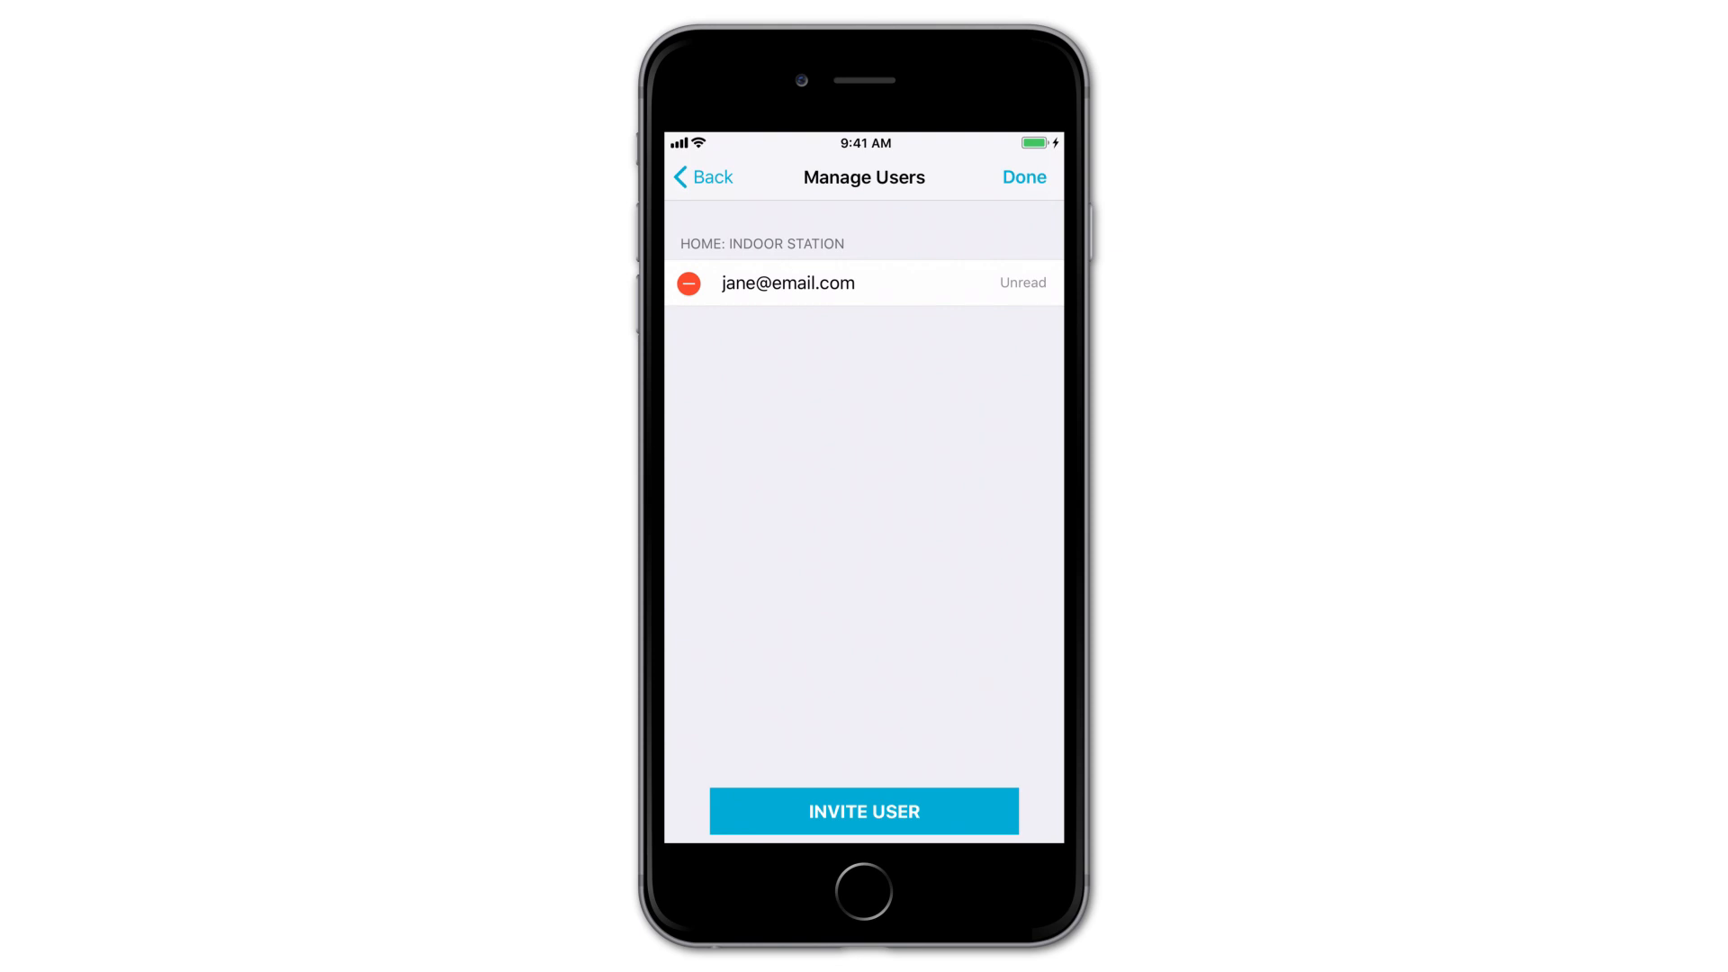
left_click(1022, 282)
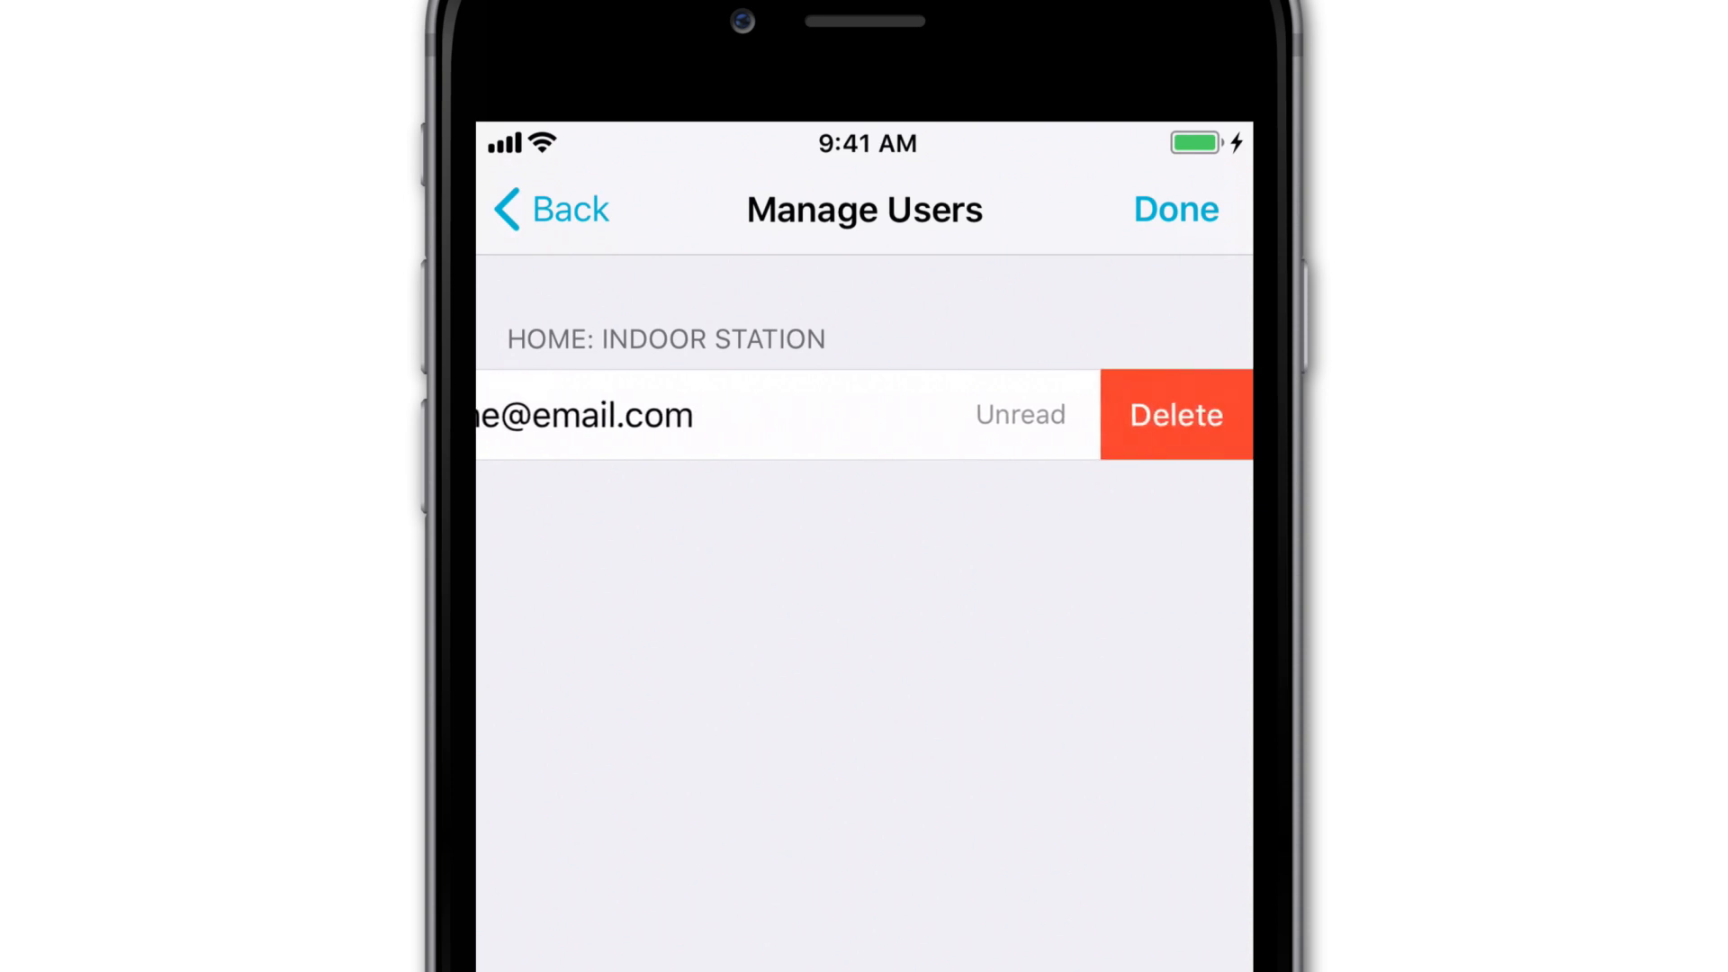
left_click(1175, 414)
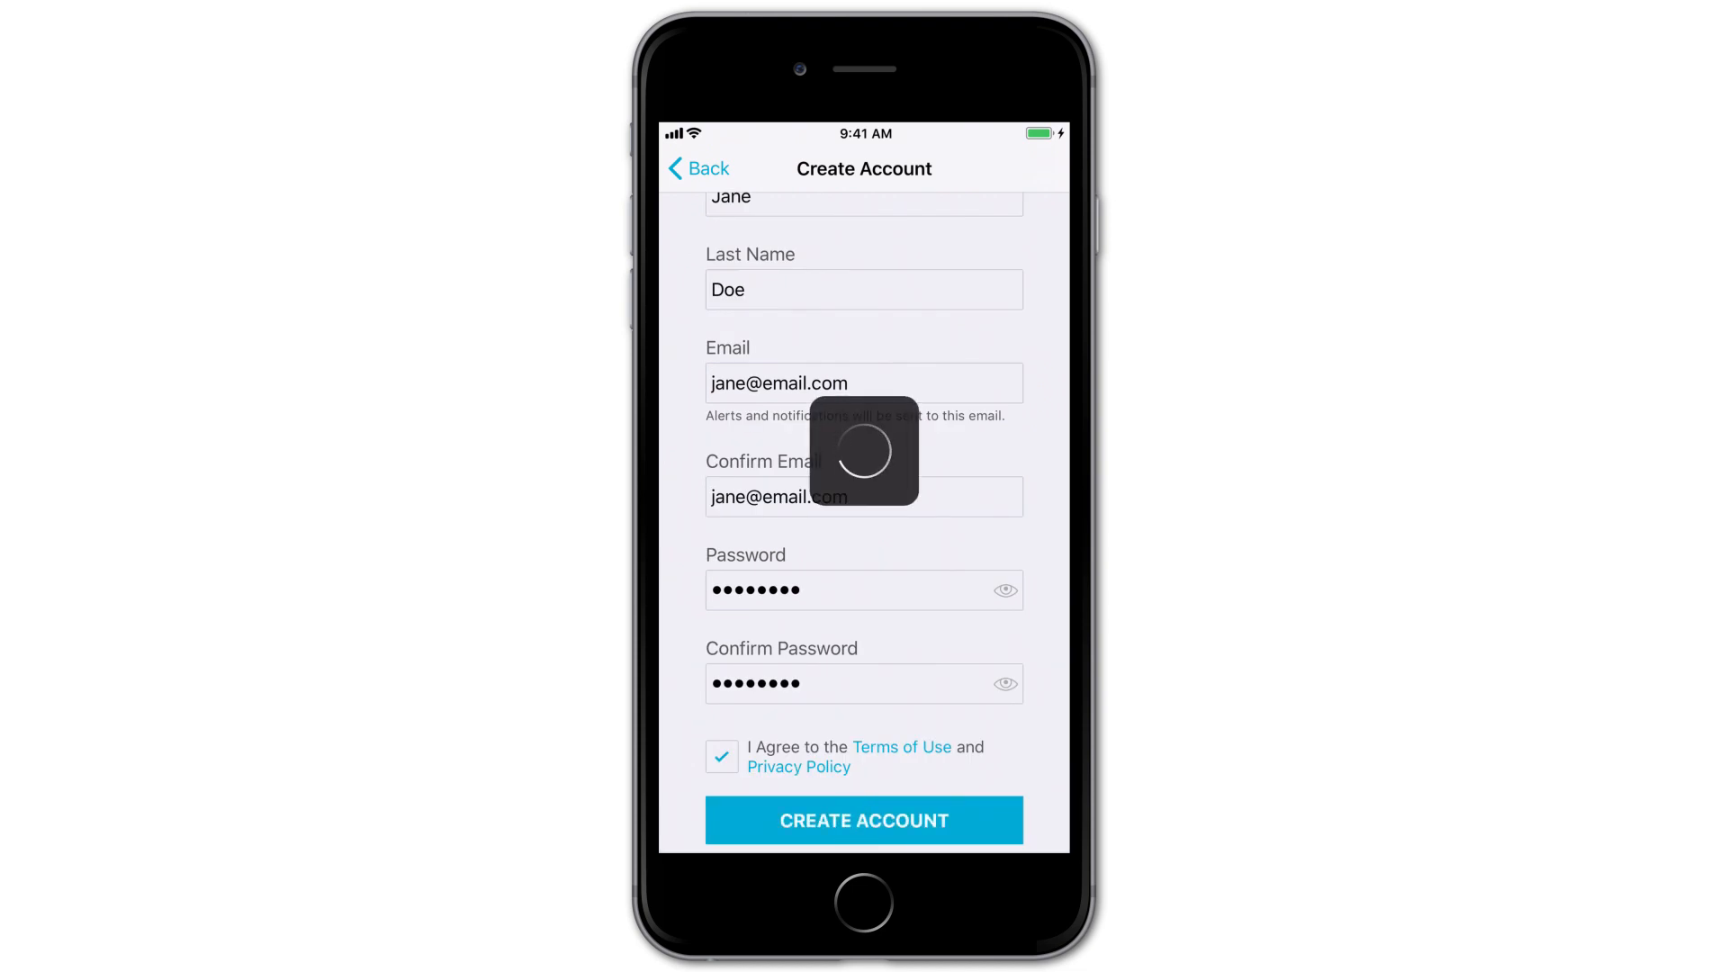
Submit the Jane Doe account and choose Later to skip adding a device.
left_click(863, 820)
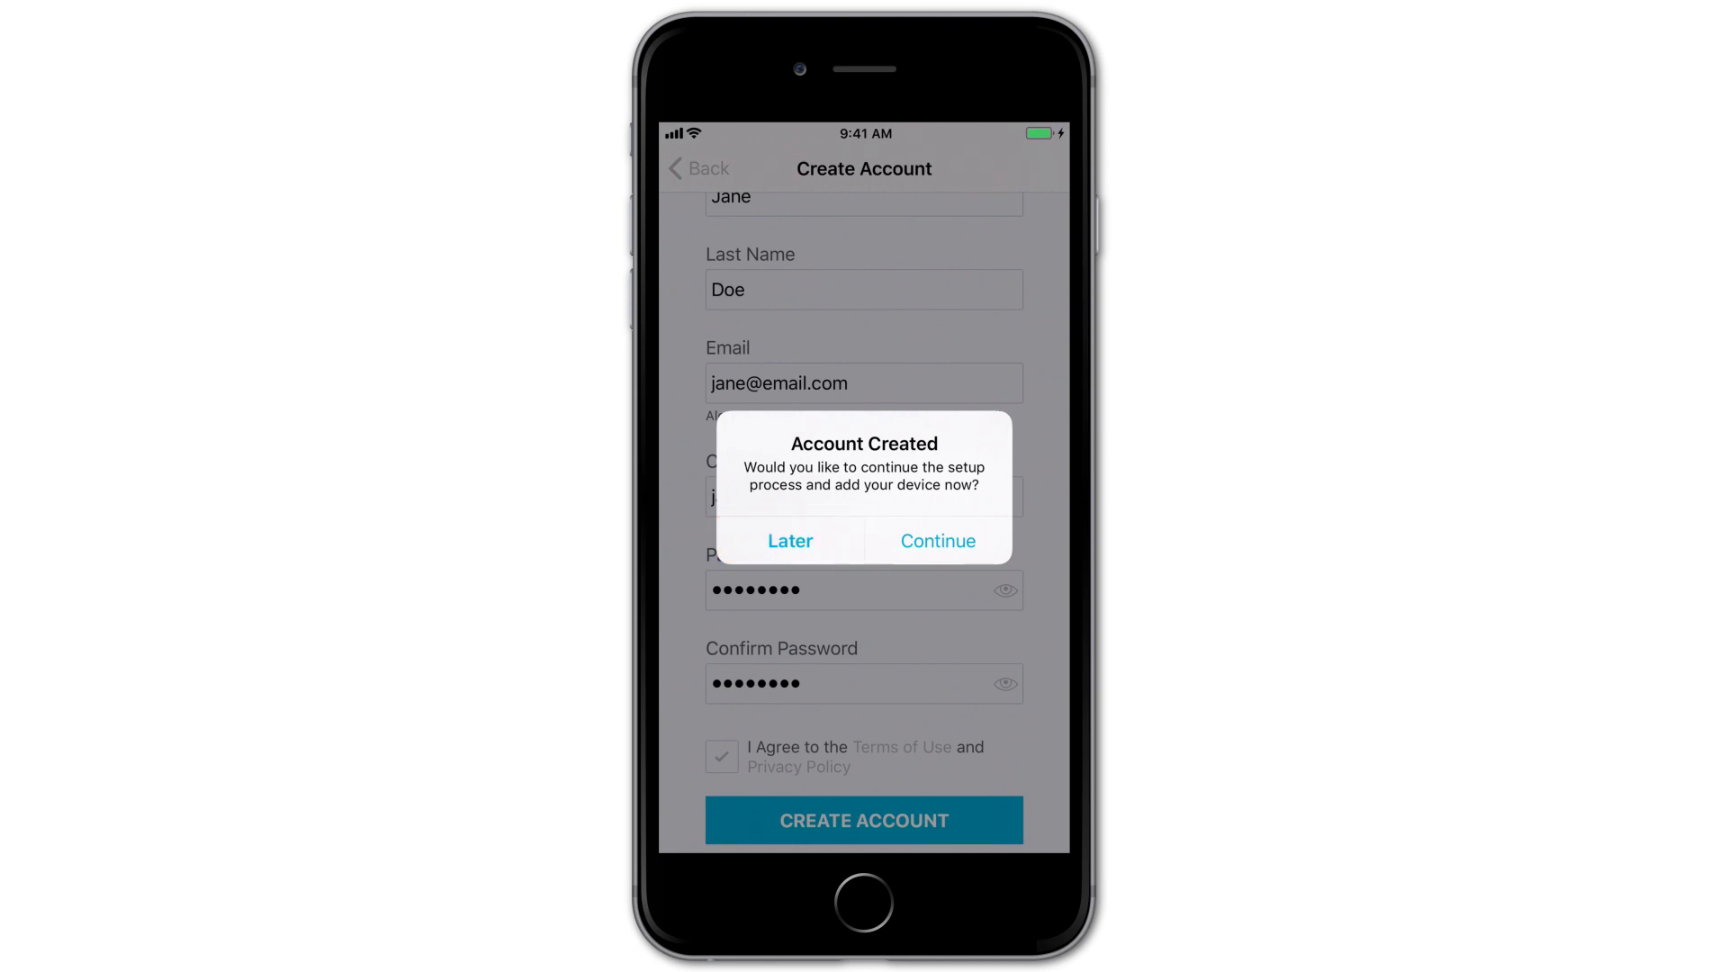
left_click(789, 541)
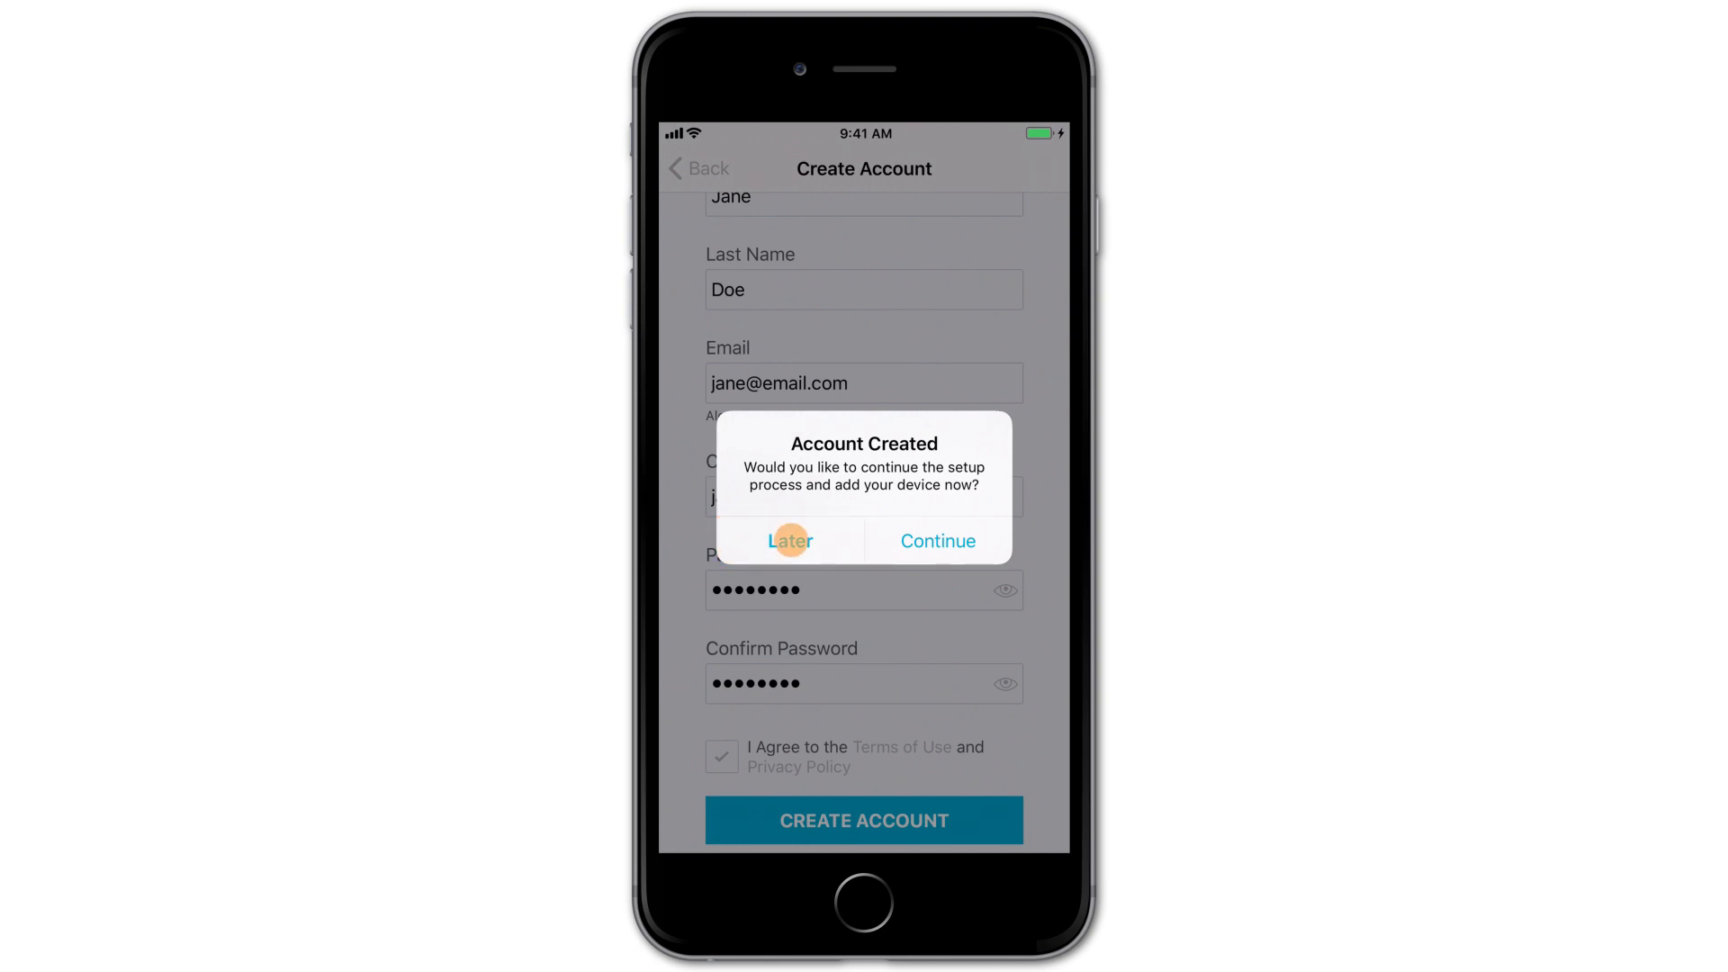
left_click(791, 540)
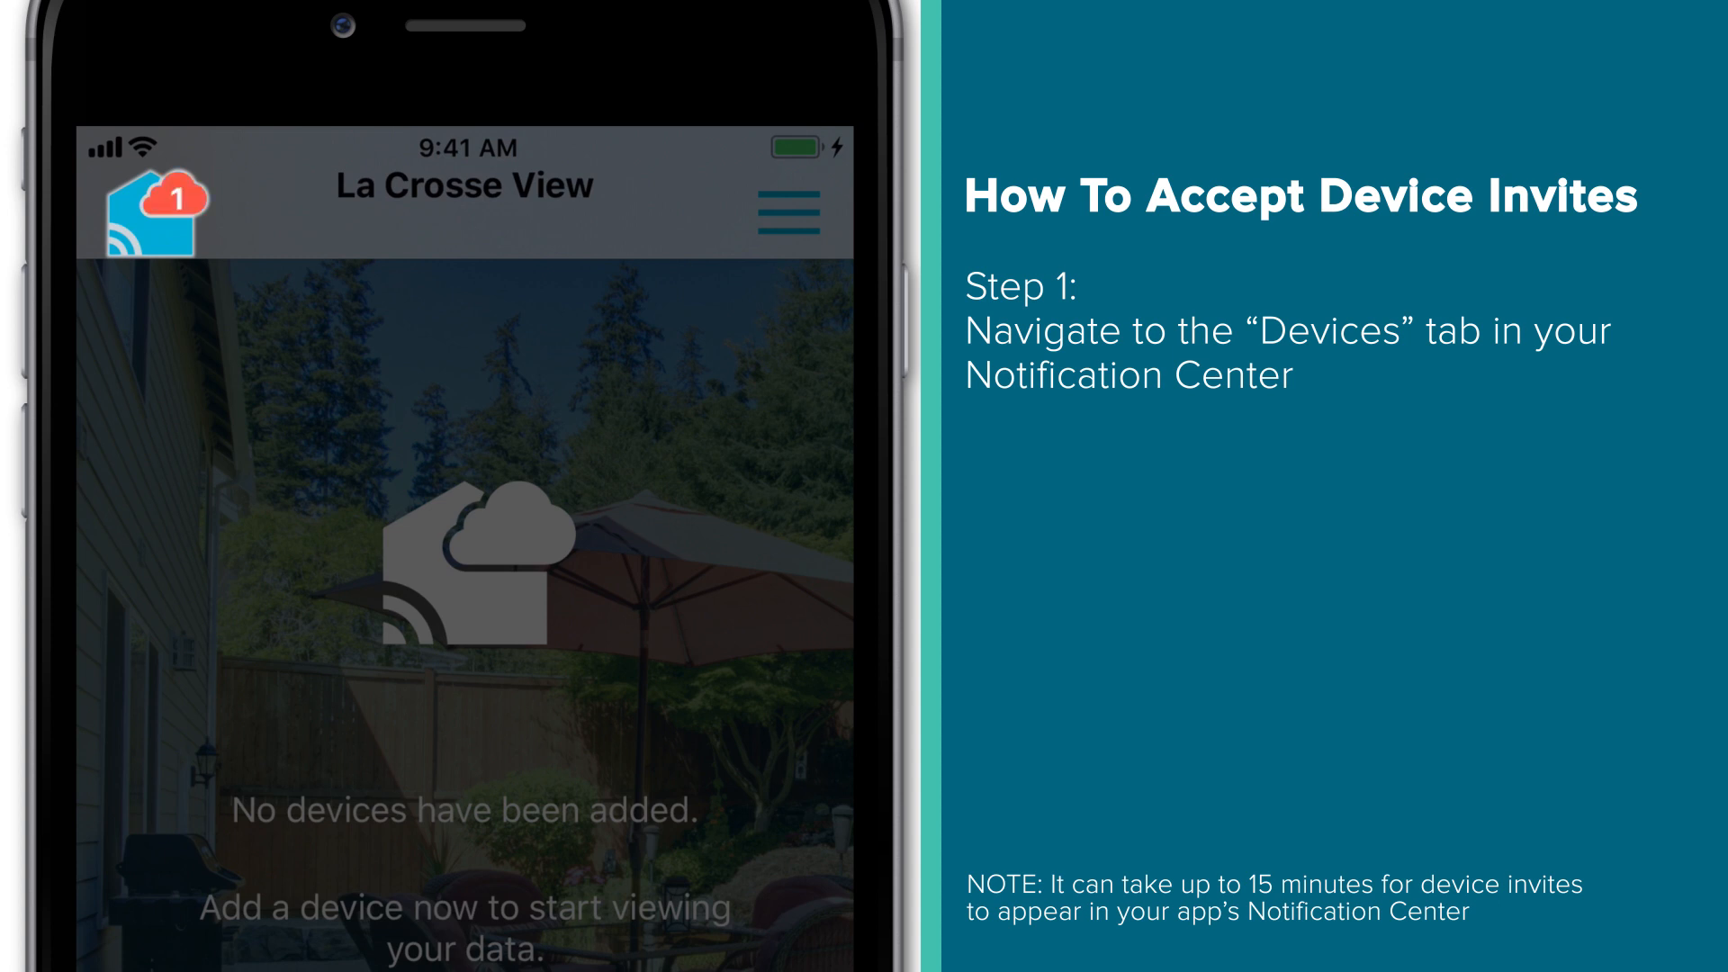
View the Devices tab of Notifications showing John Doe's Indoor Station invite.
left_click(157, 210)
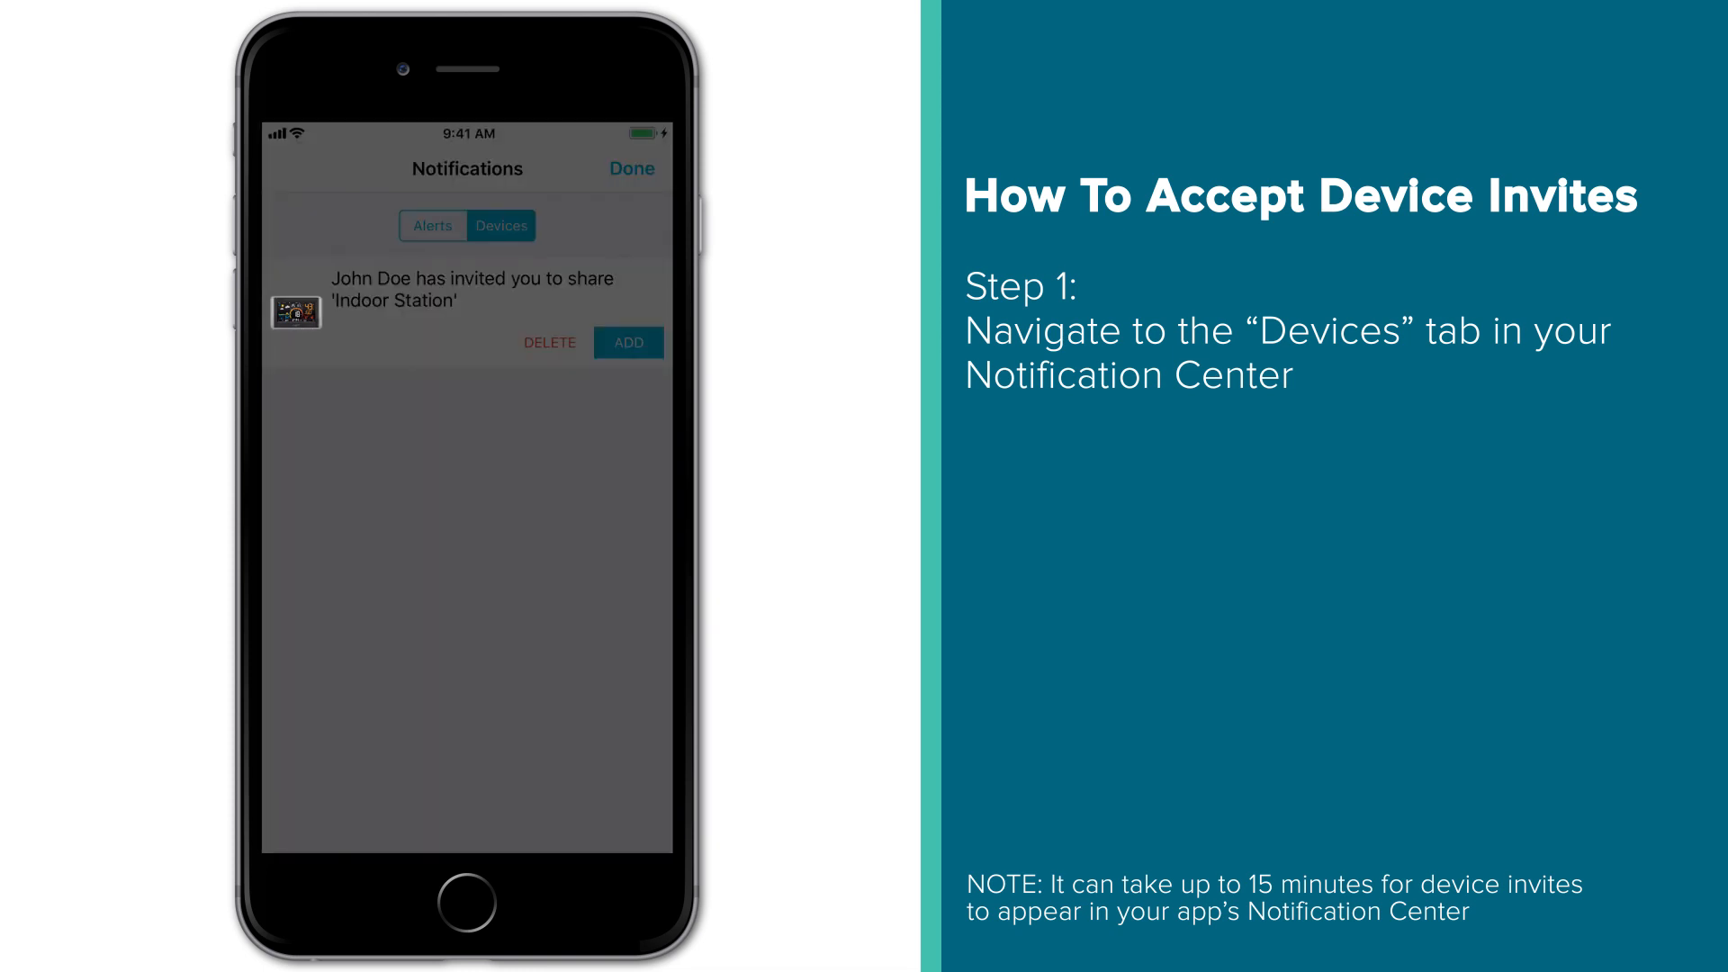
double_click(372, 279)
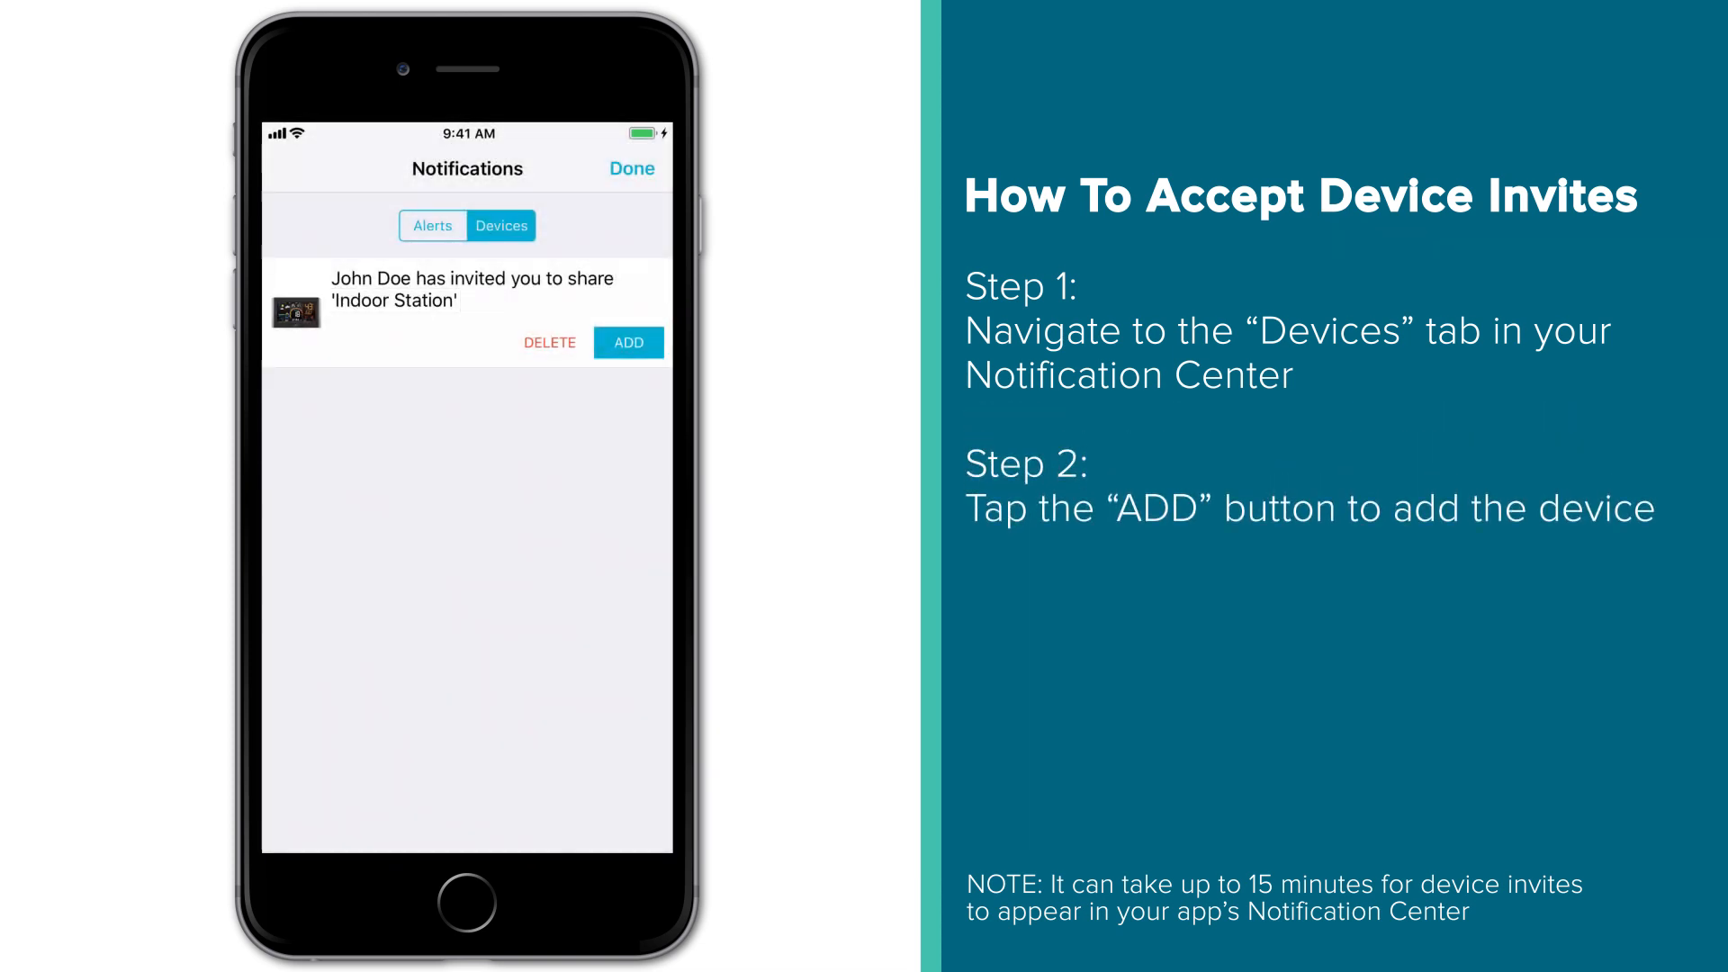
Add the invited device as 'Living Room' at location 'Home' and finish the notifications.
left_click(629, 342)
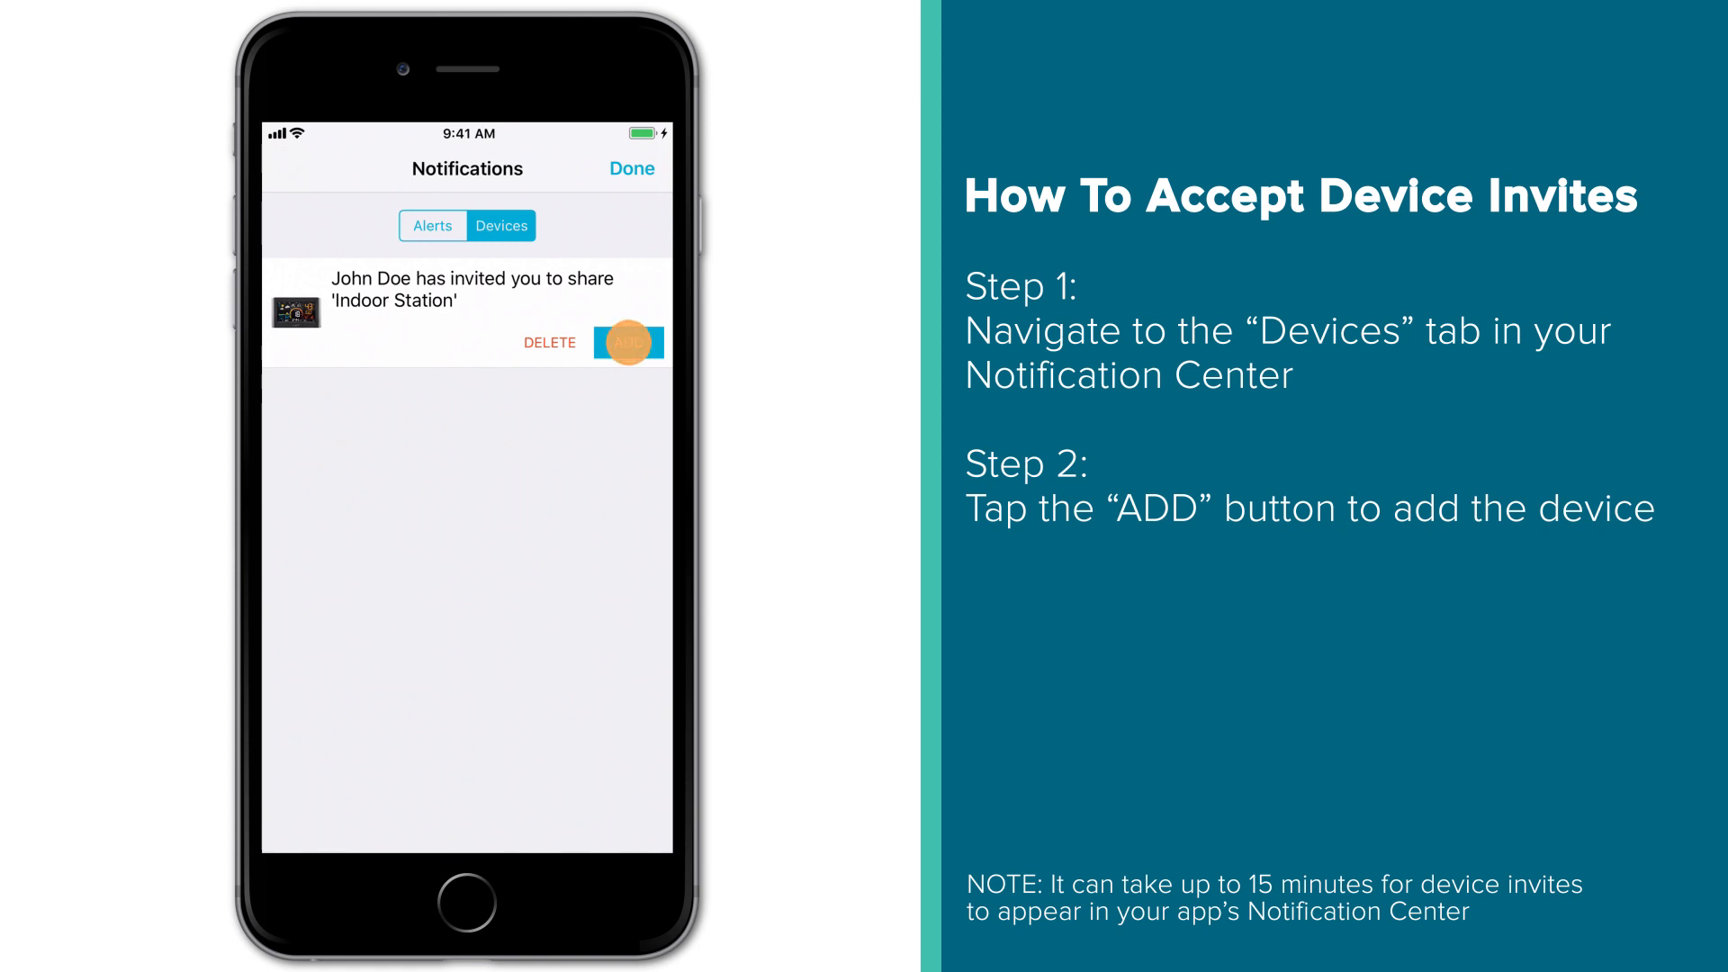
left_click(630, 343)
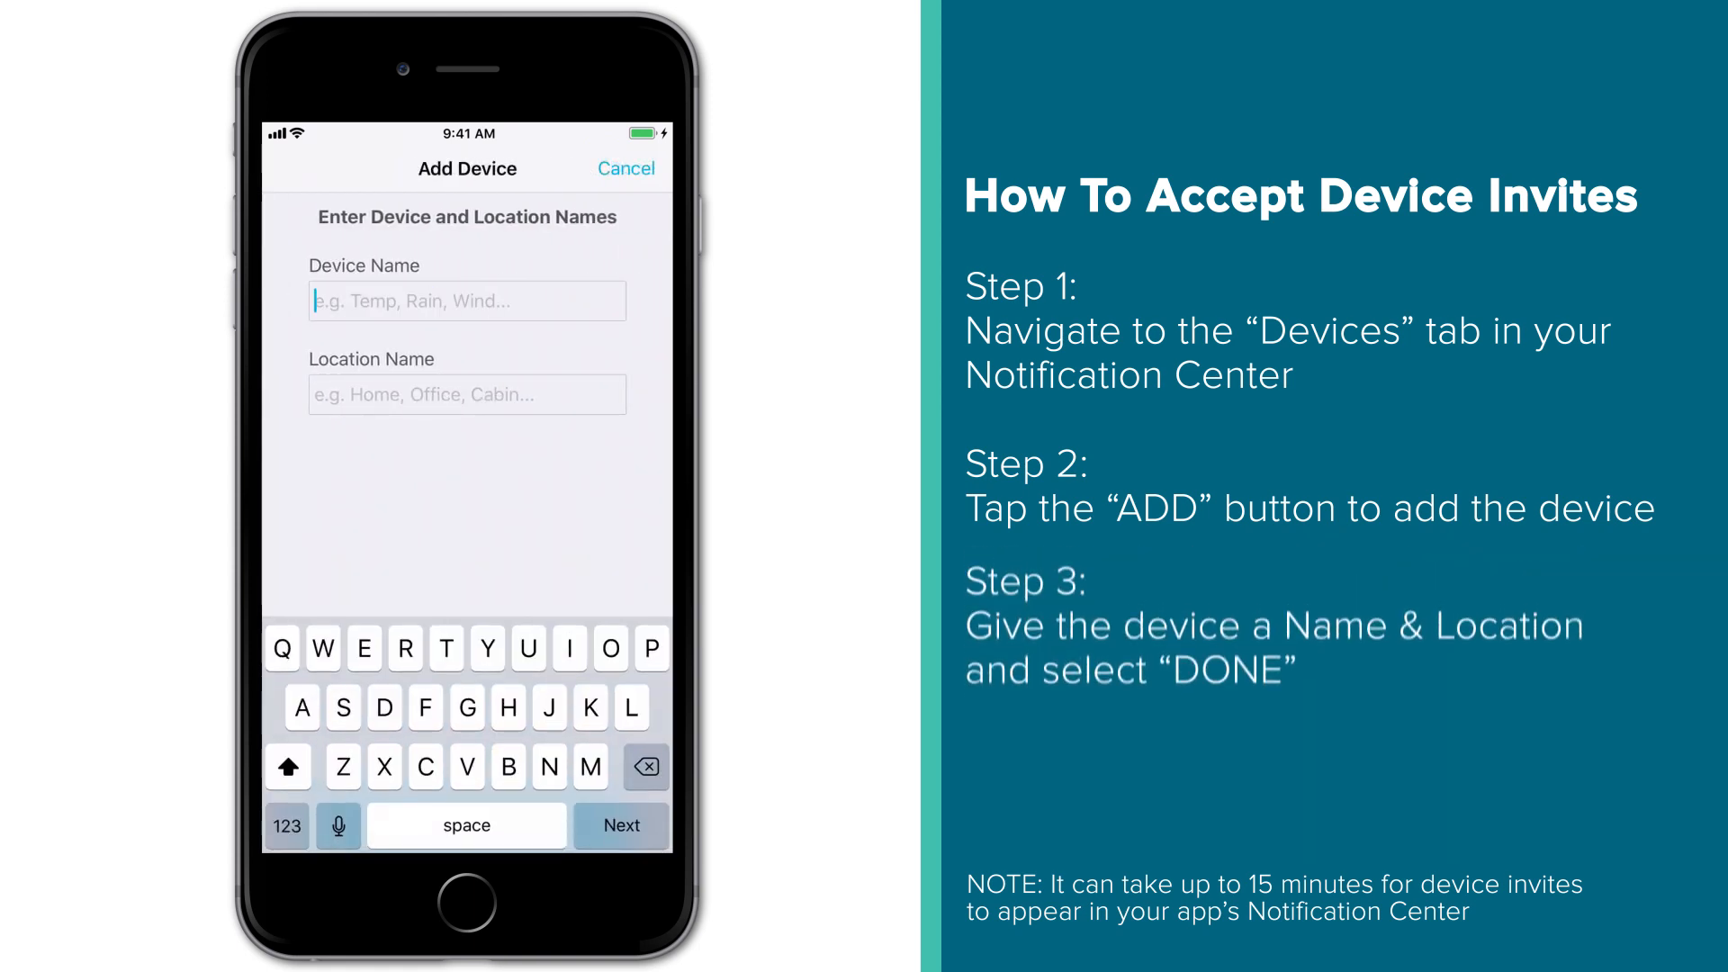
type("Living")
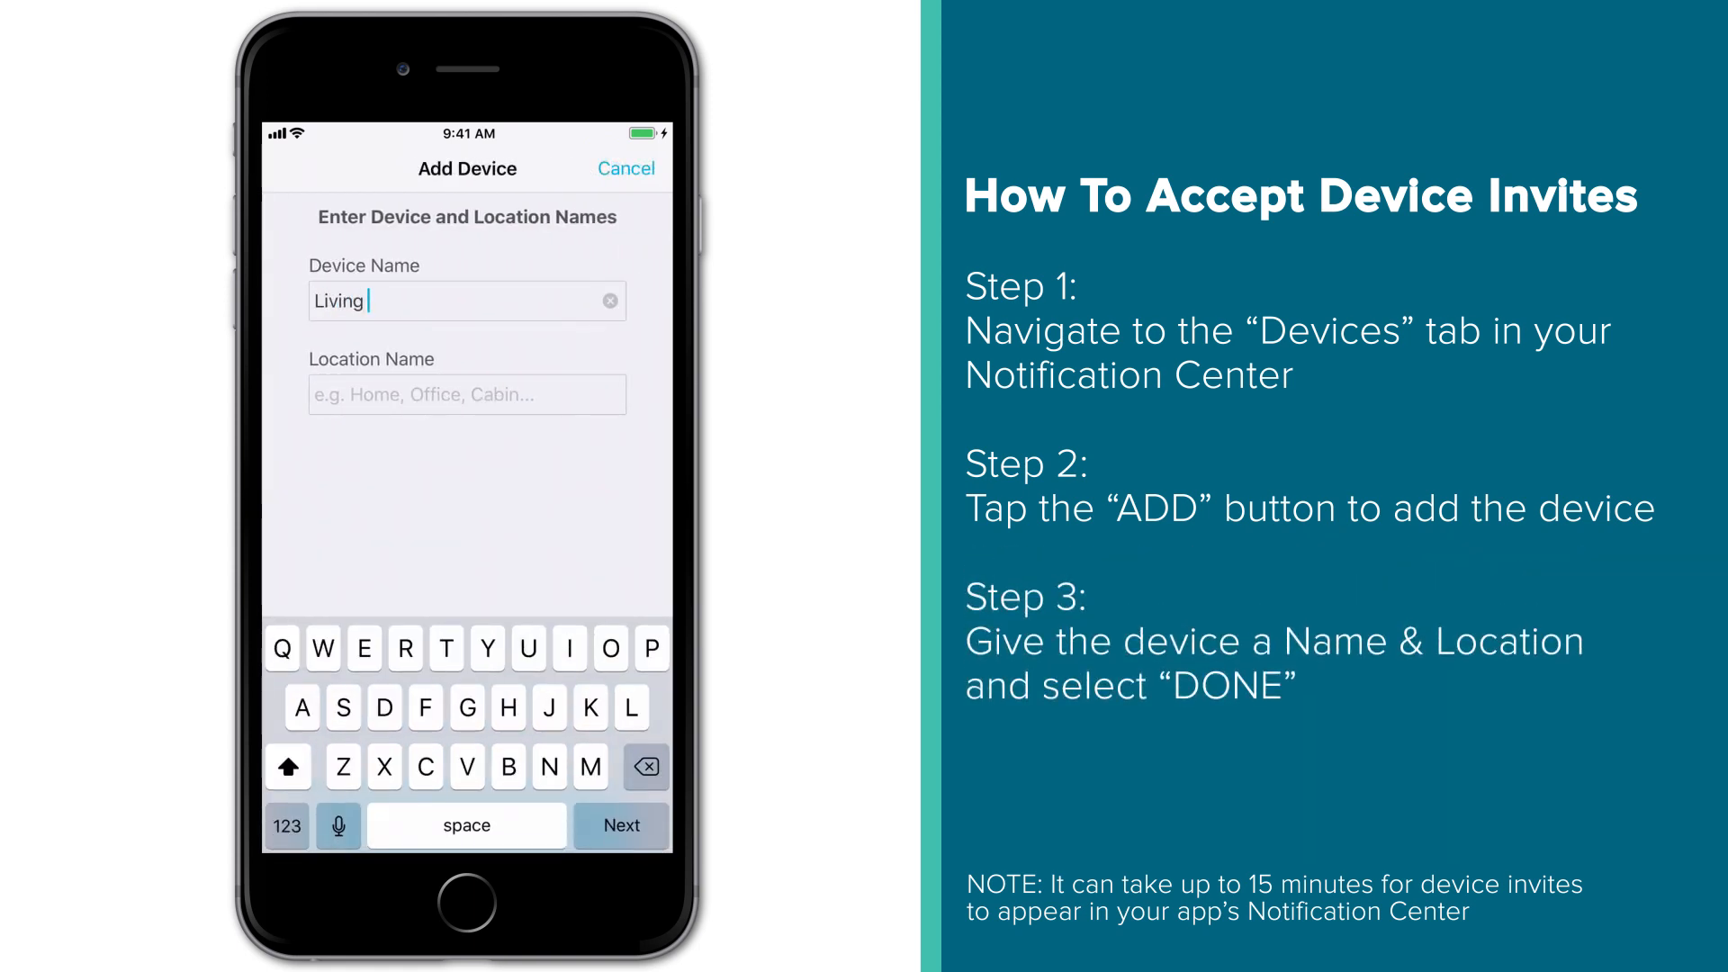
type("Room")
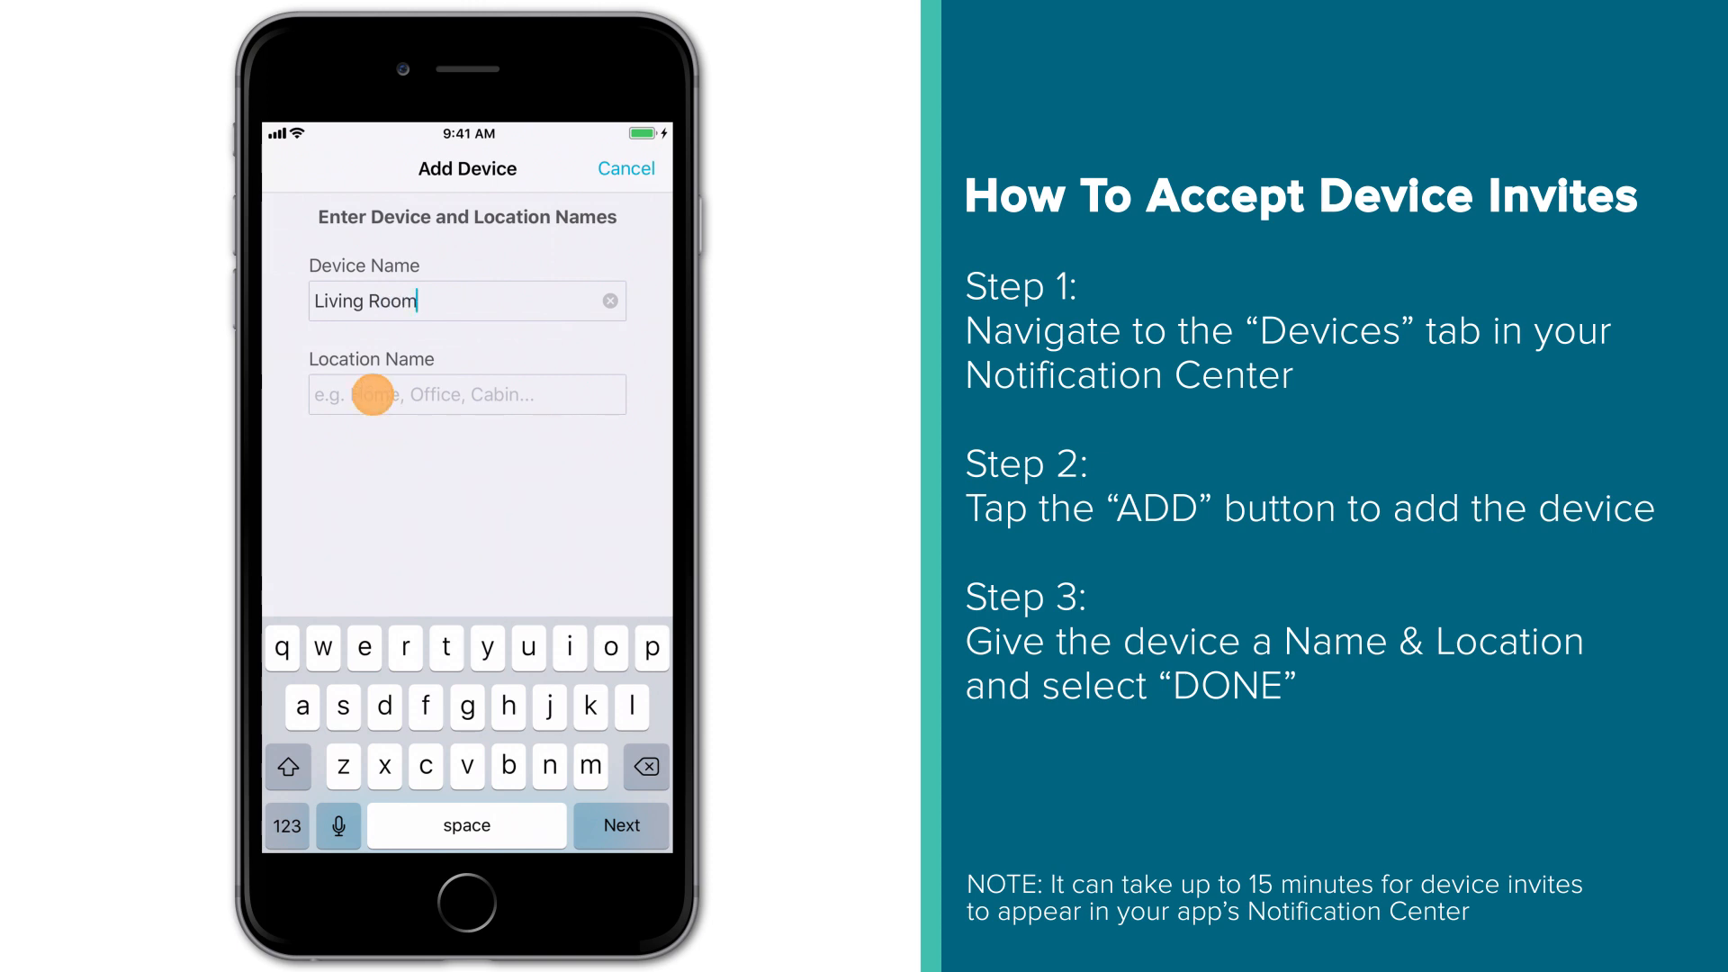
type("Home")
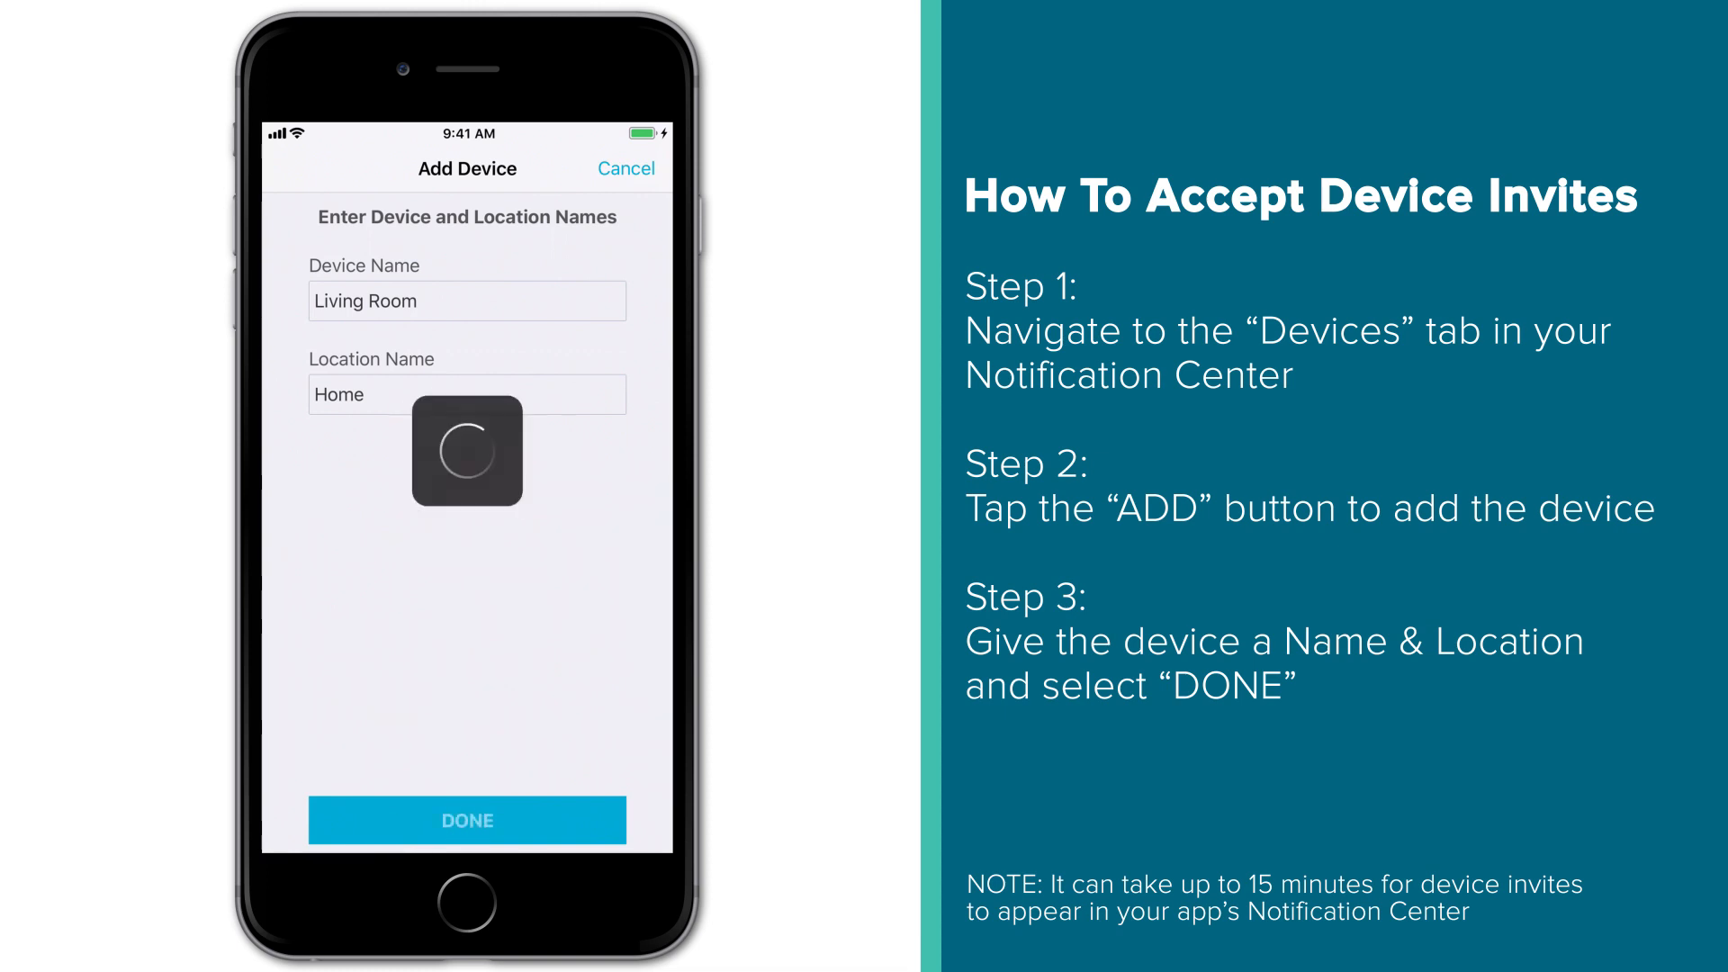
left_click(466, 820)
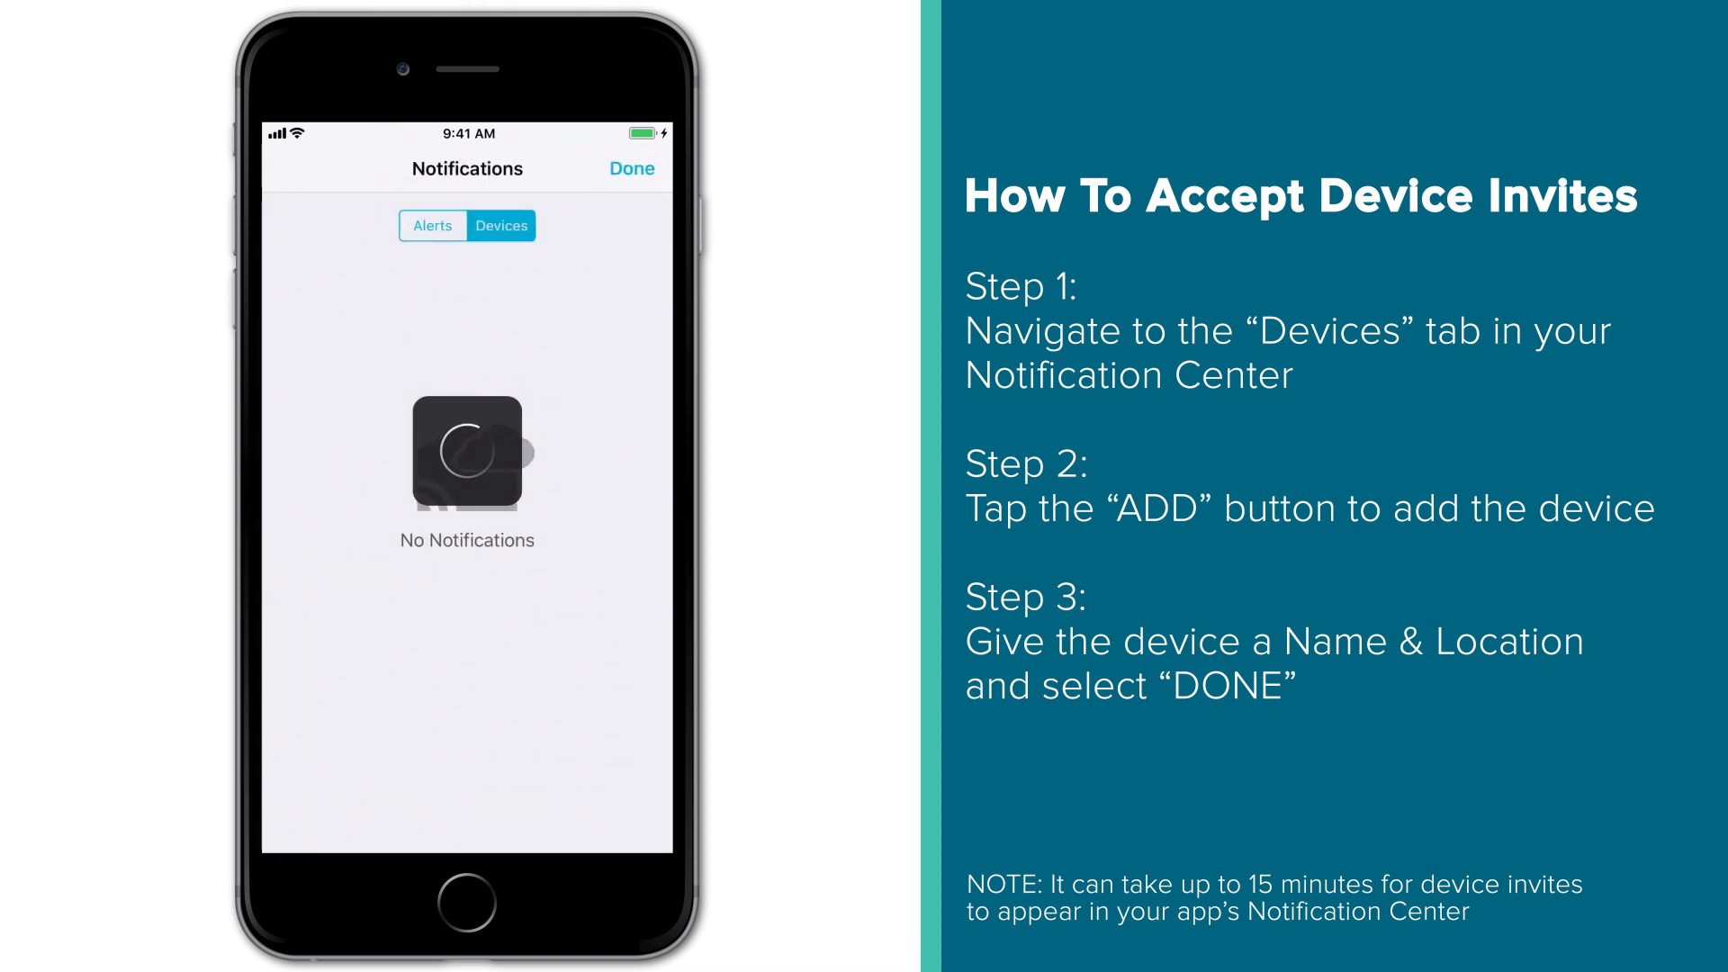
left_click(632, 169)
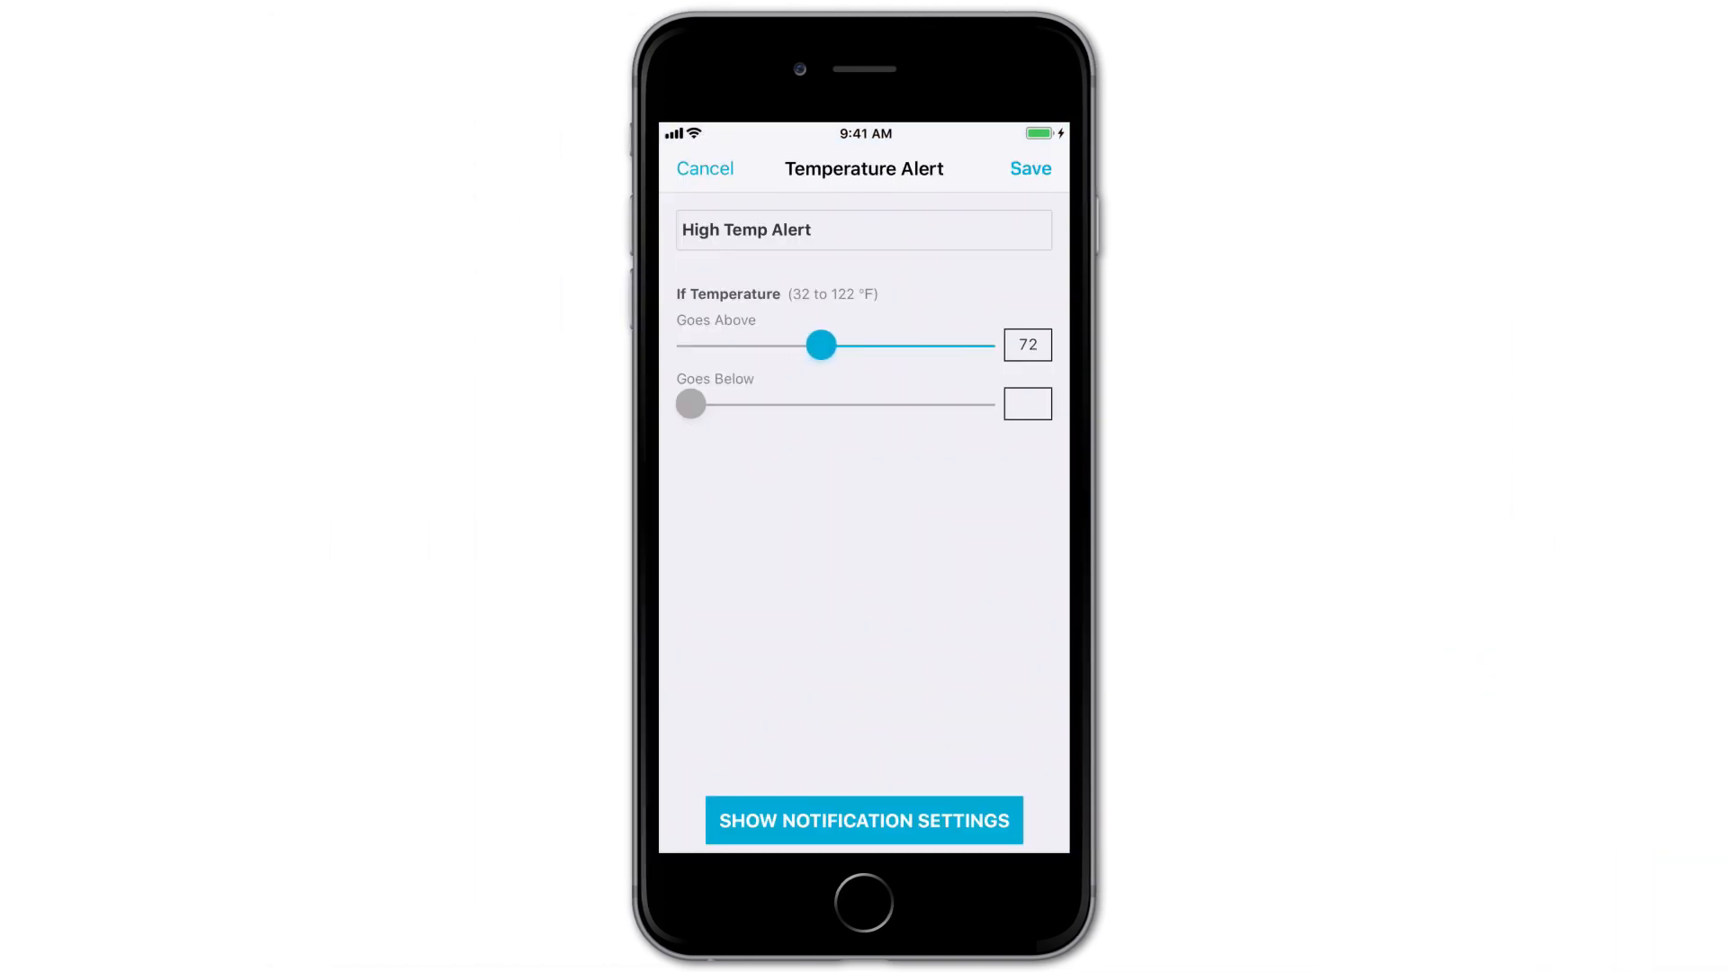
Check Indoor Station under Home in Devices, then view the four locations.
left_click(706, 168)
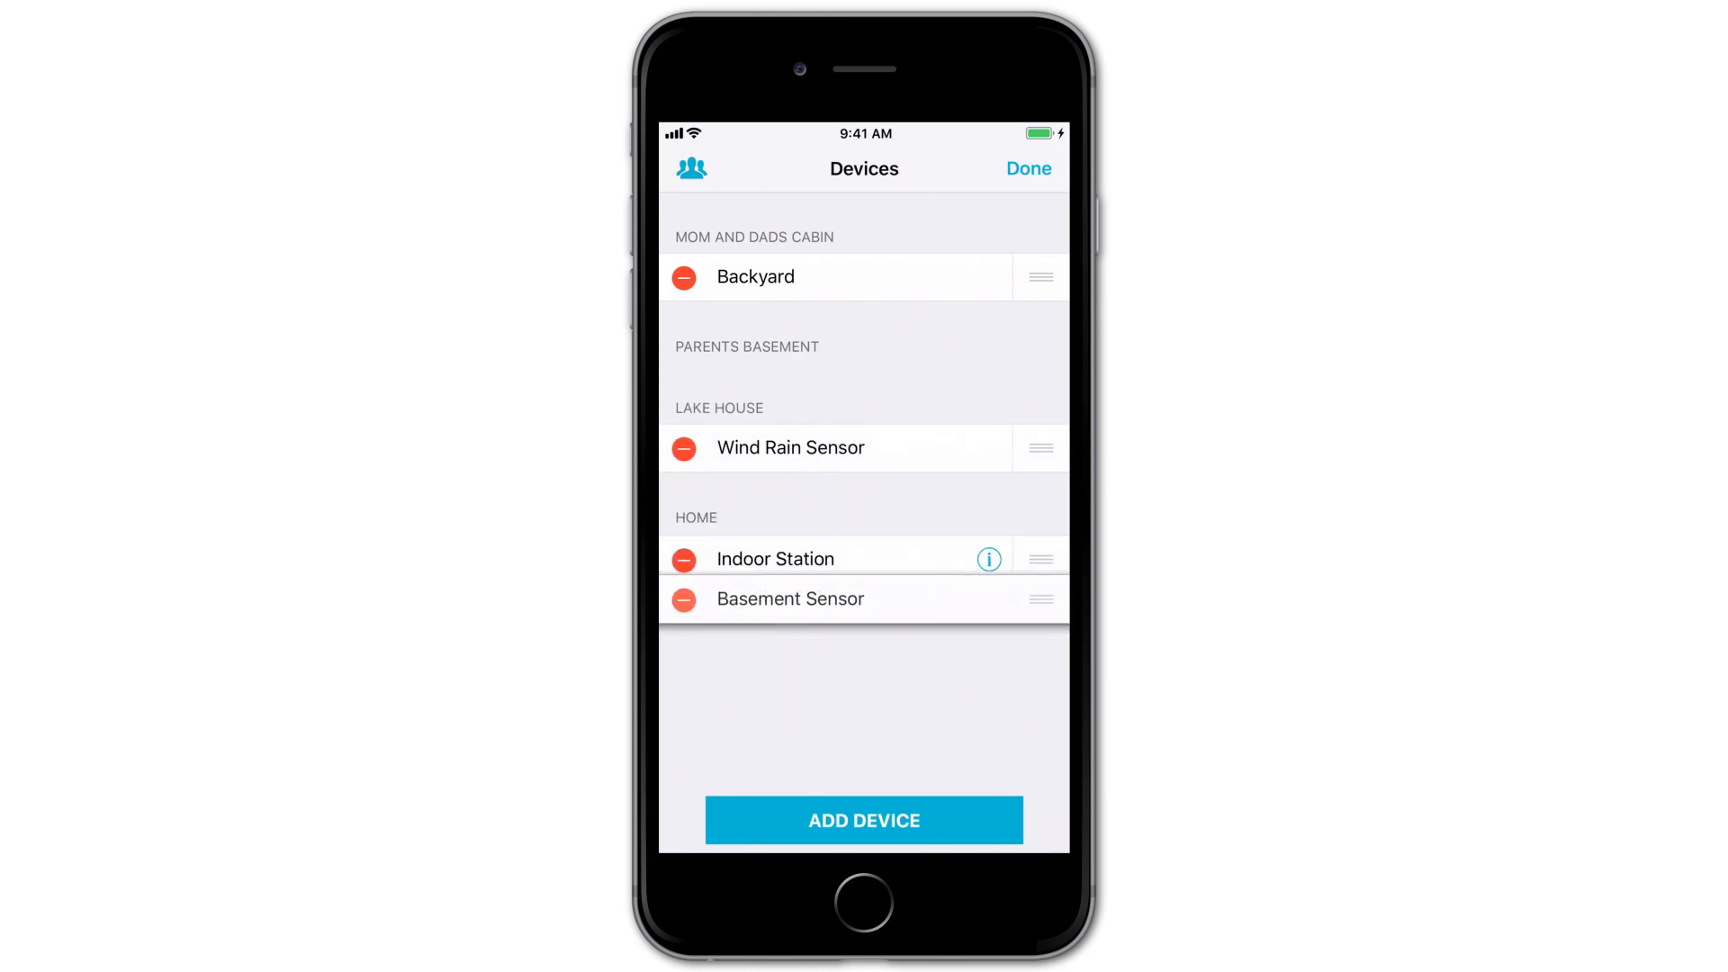
left_click(690, 168)
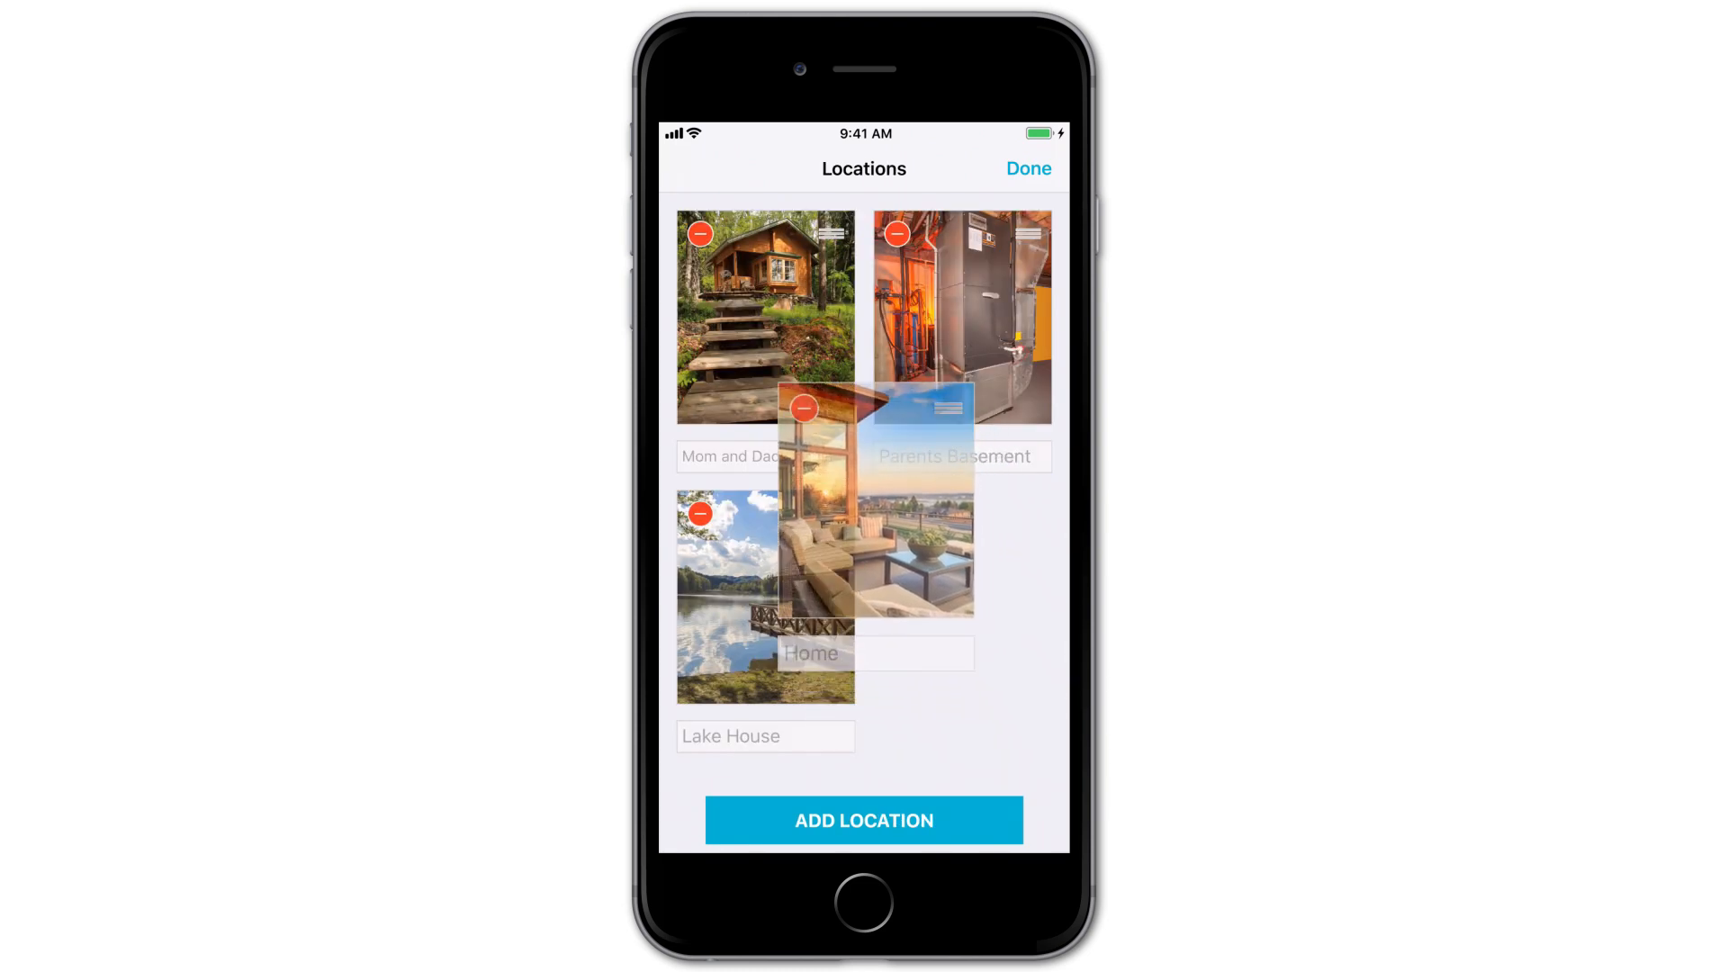